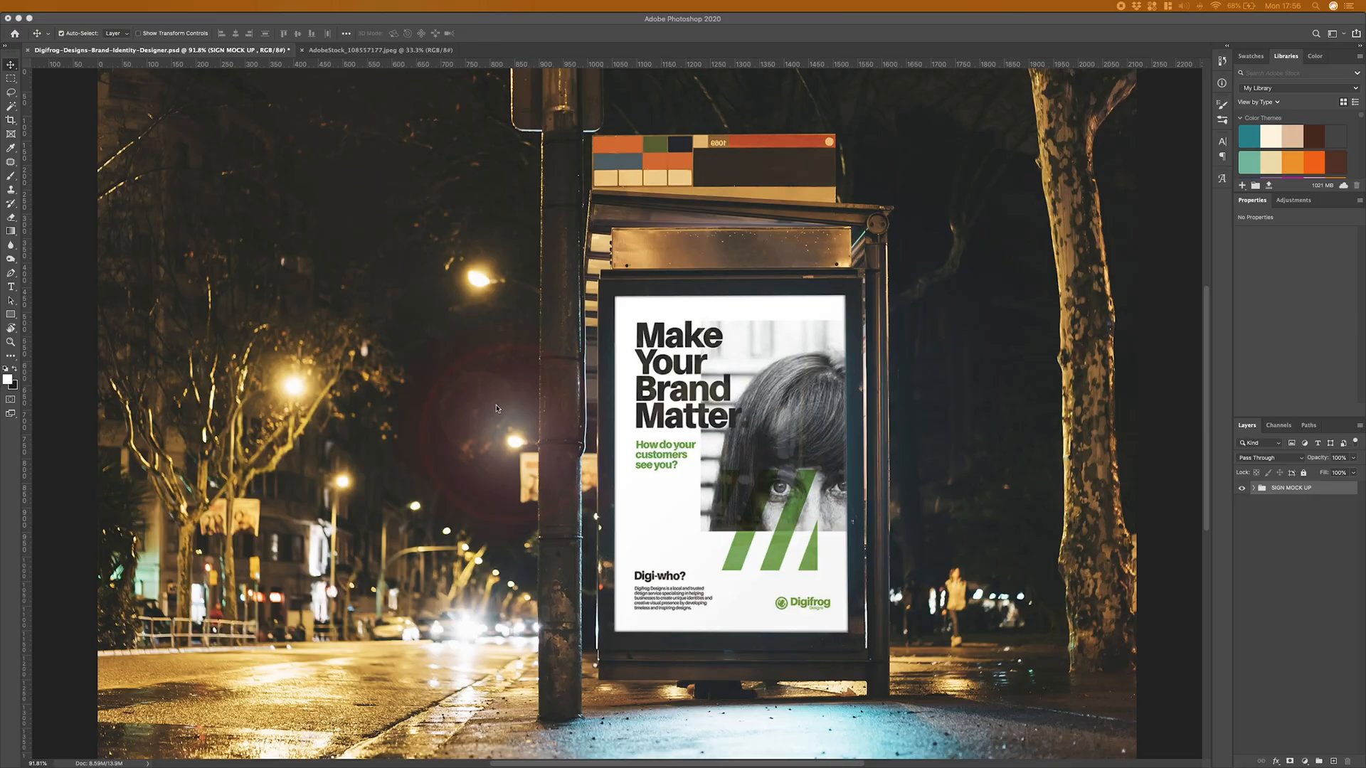
{"action": "mouse_move", "coordinate": [420, 96]}
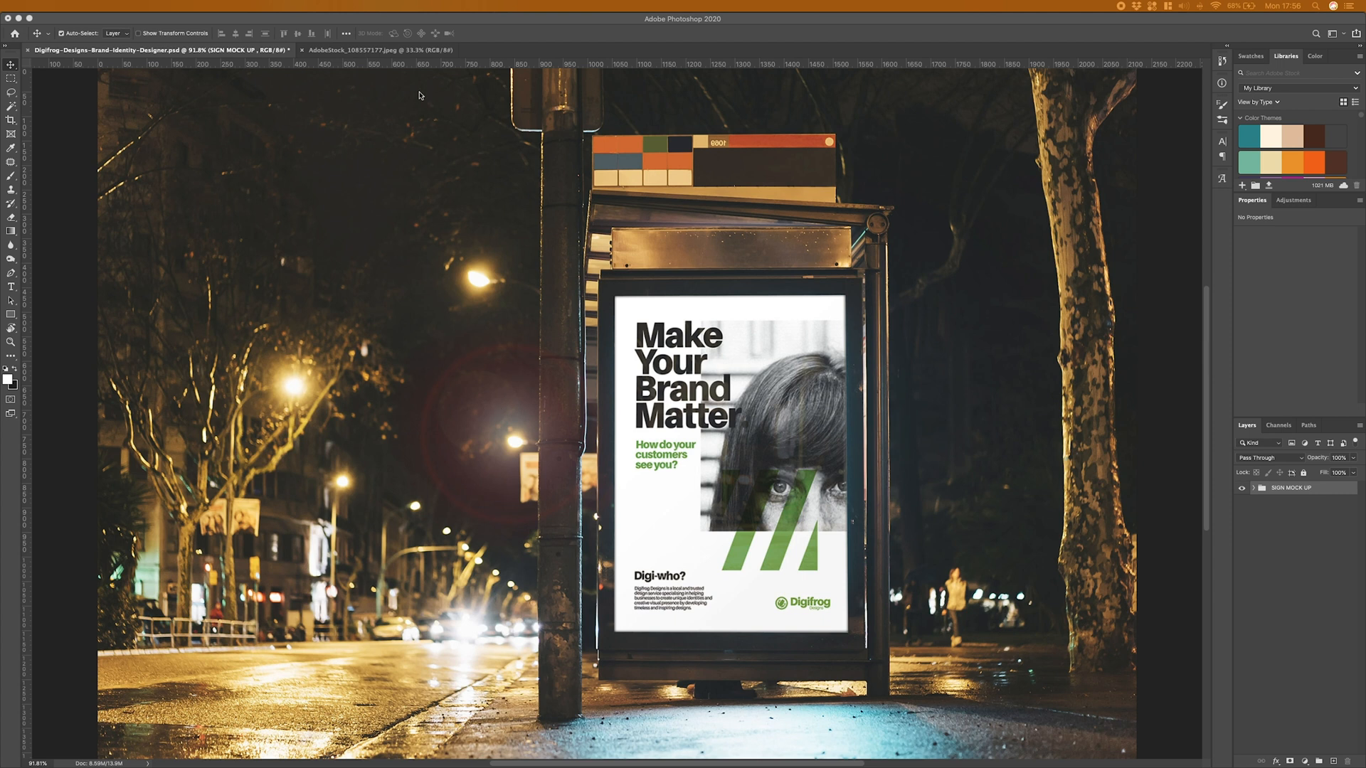
Switch to the AdobeStock bus-stop photo document
{"action": "left_click", "coordinate": [380, 50]}
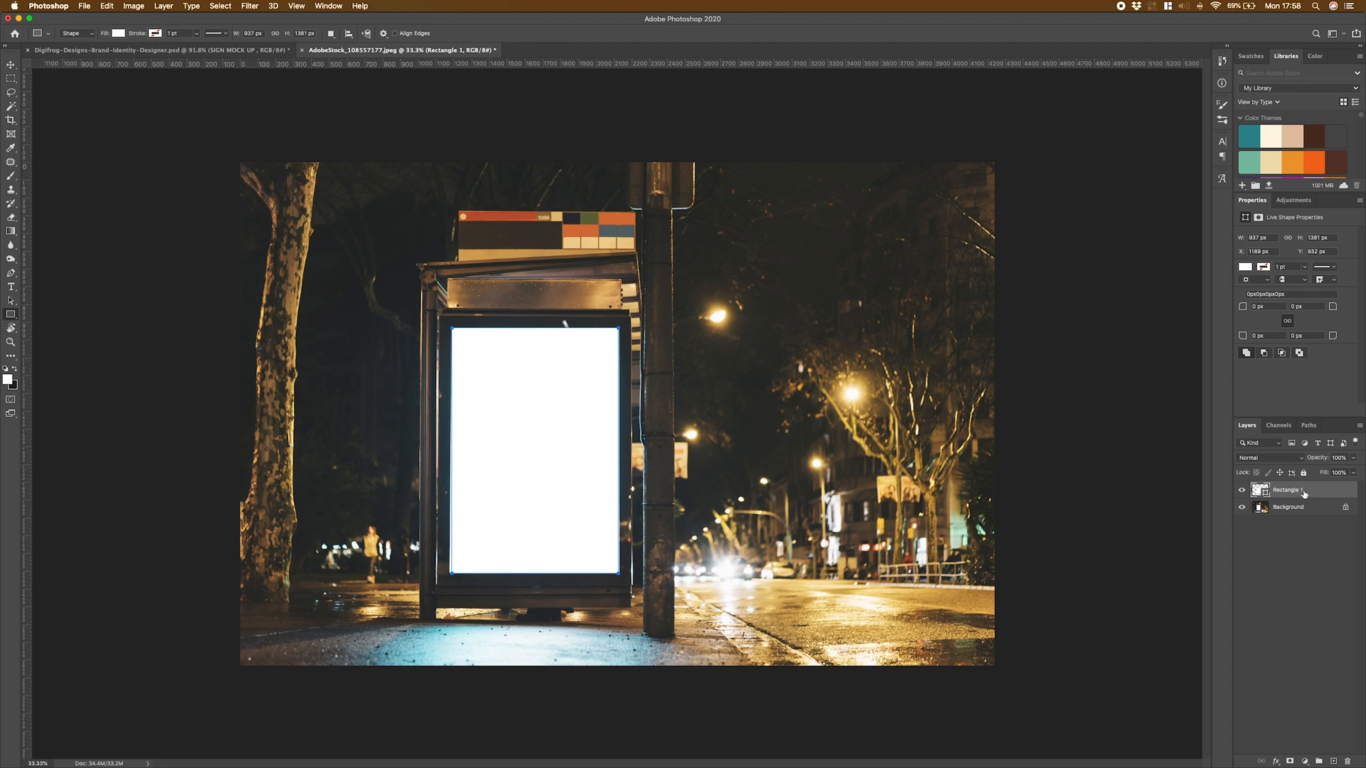
Bring up the Rectangle 1 layer's context menu to convert it to a smart object
{"action": "right_click", "coordinate": [1288, 490]}
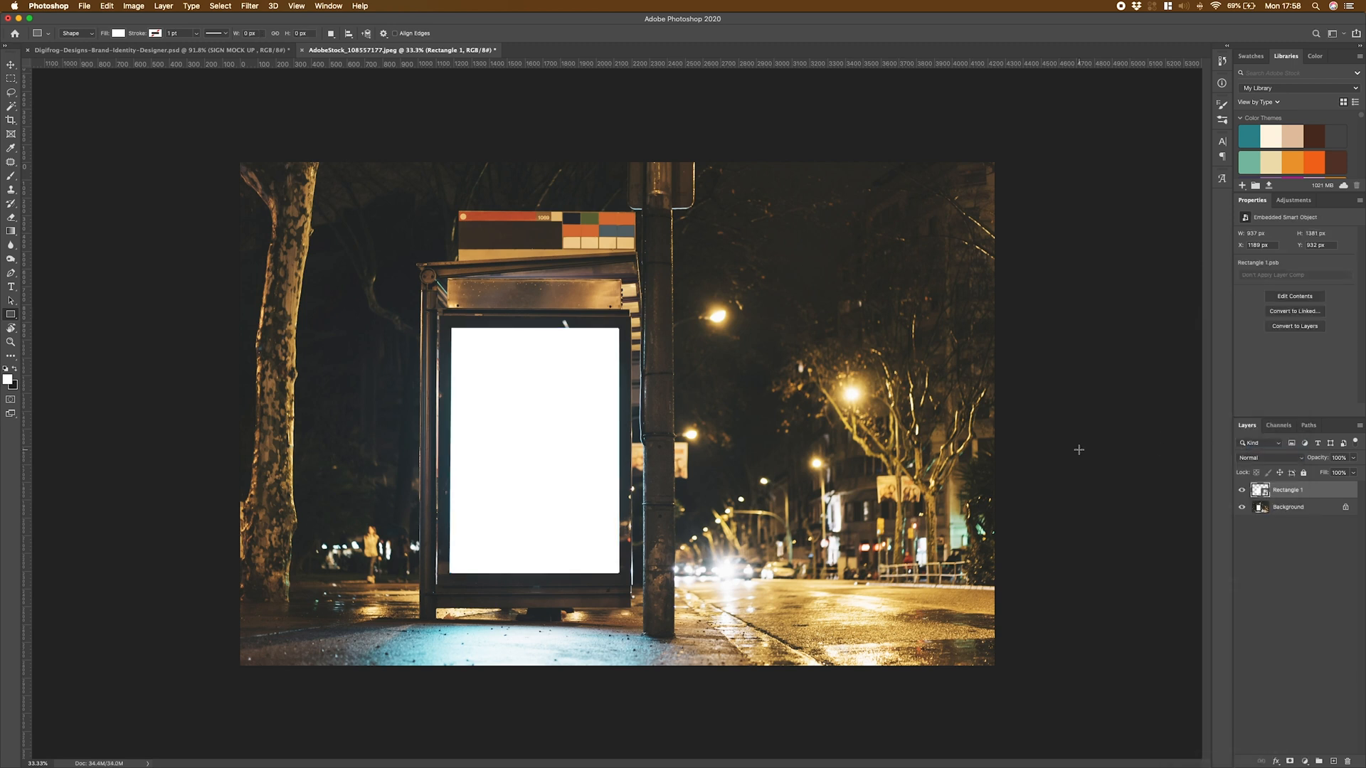
{"action": "mouse_move", "coordinate": [1140, 452]}
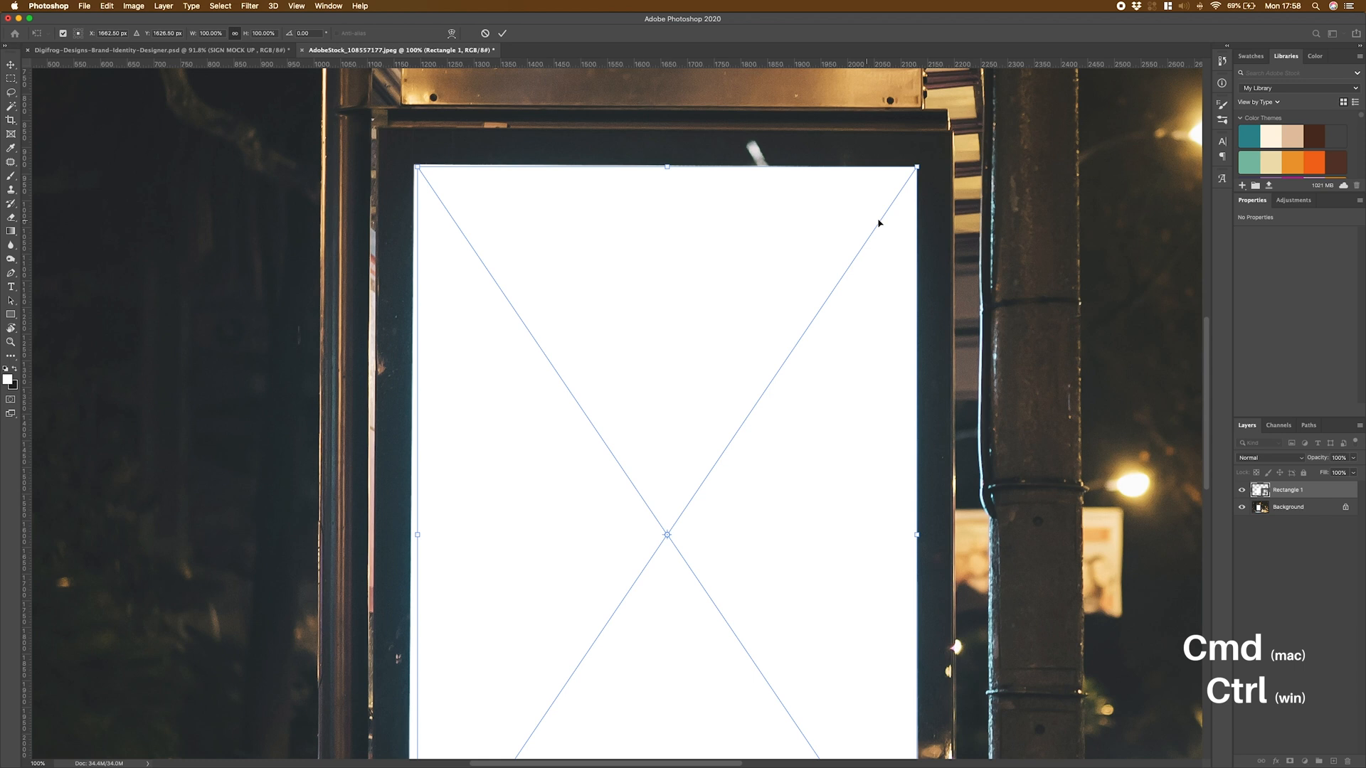
{"action": "mouse_move", "coordinate": [419, 166]}
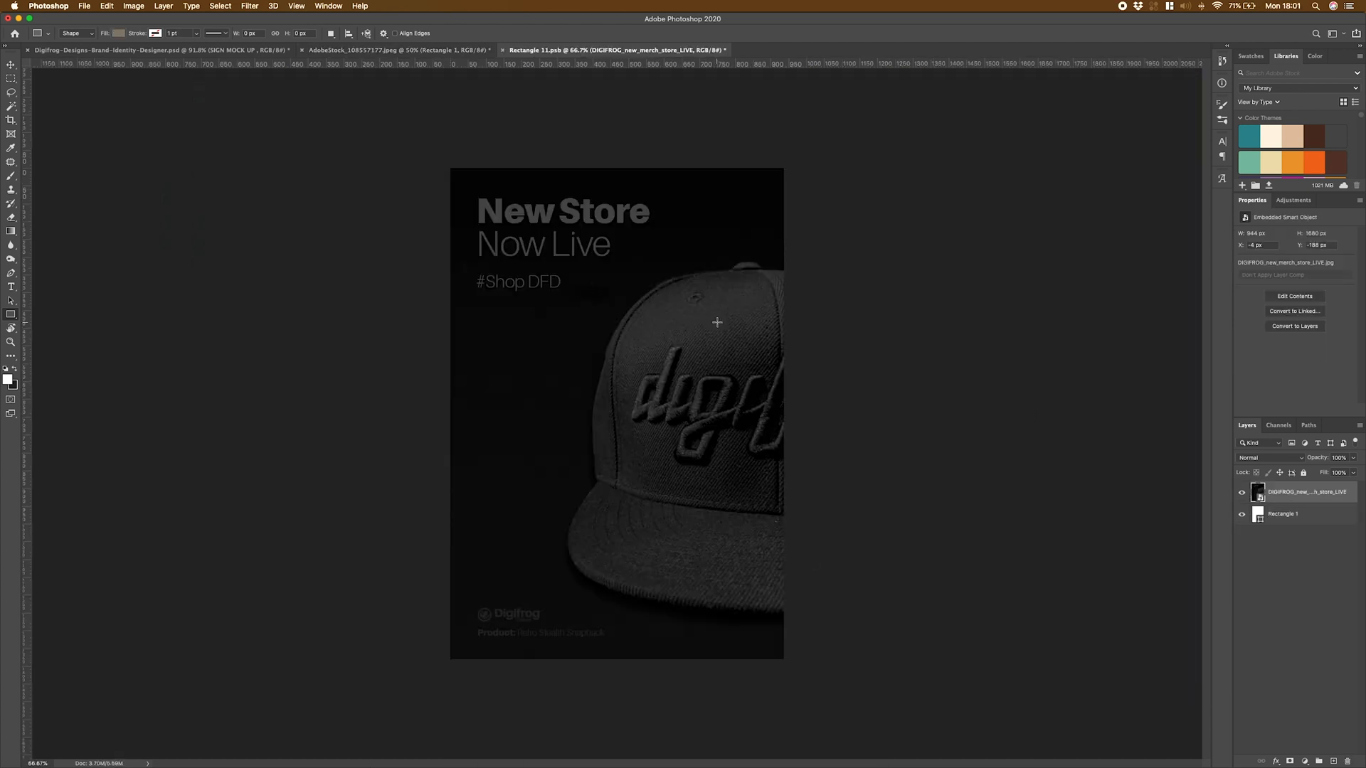
{"action": "mouse_move", "coordinate": [721, 306]}
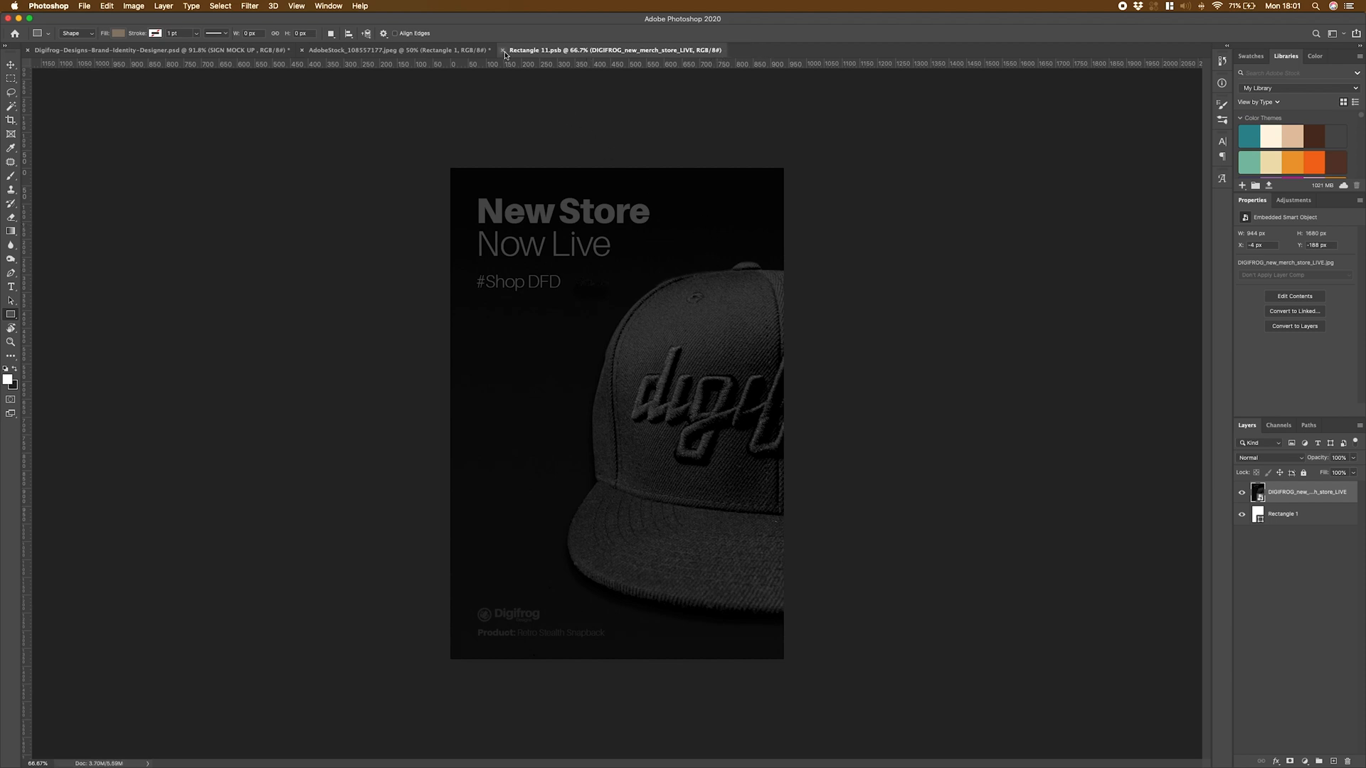
Close the smart object's .psb contents and return to the bus-stop photo
{"action": "left_click", "coordinate": [397, 49]}
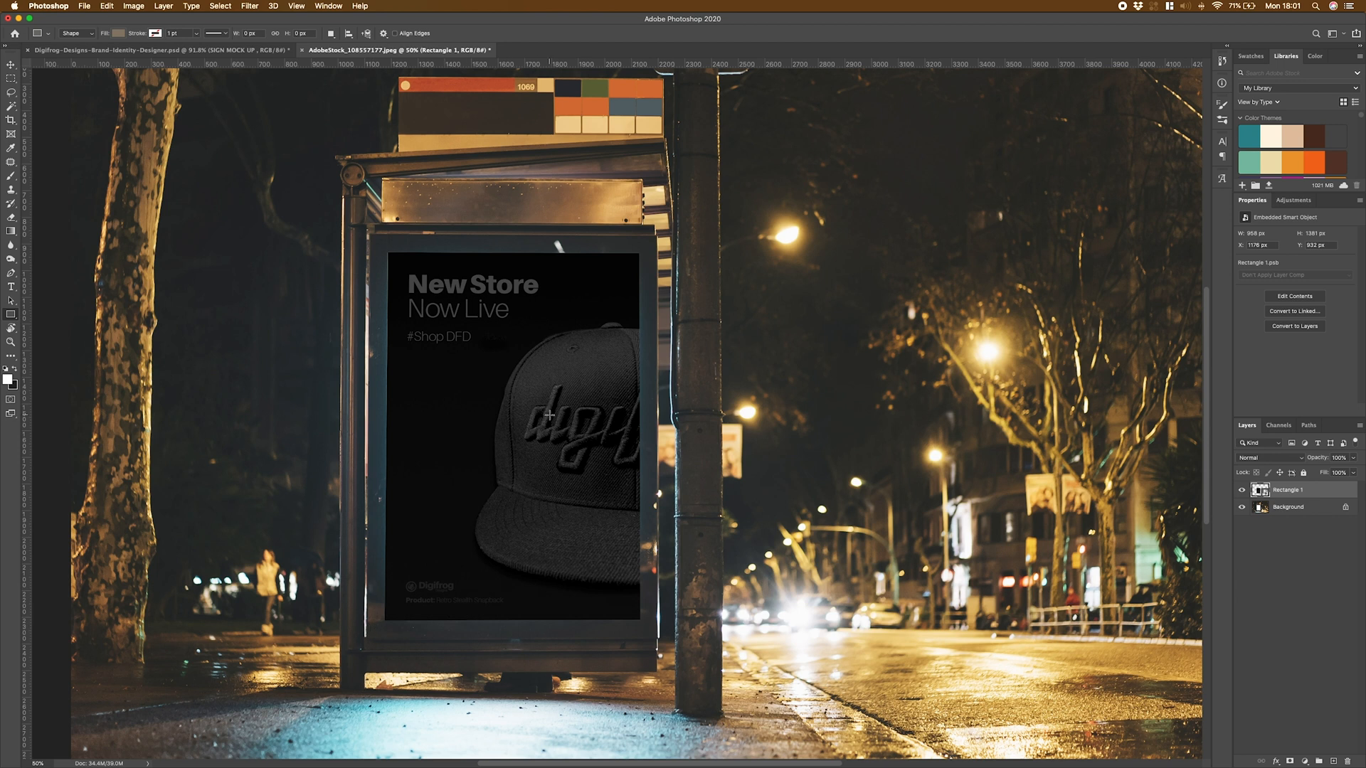
{"action": "mouse_move", "coordinate": [641, 510]}
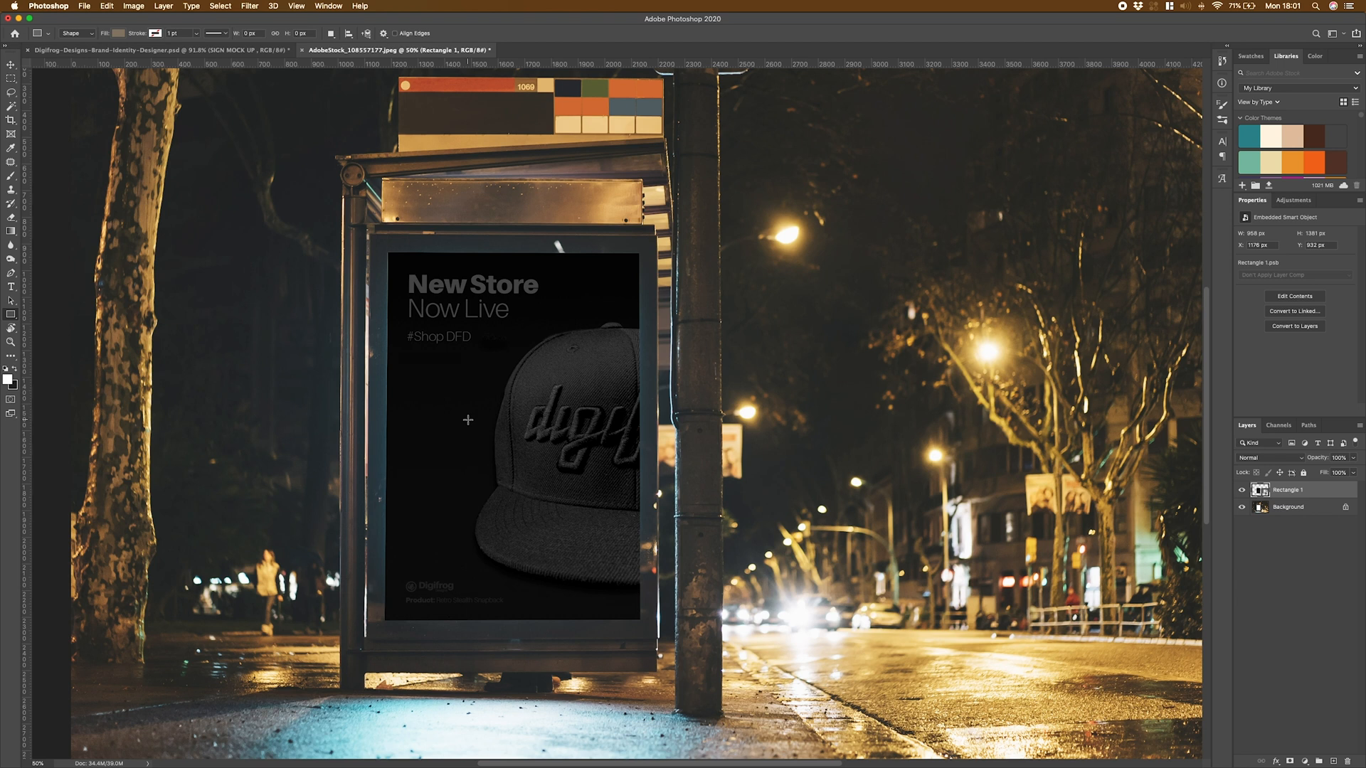
{"action": "mouse_move", "coordinate": [776, 513]}
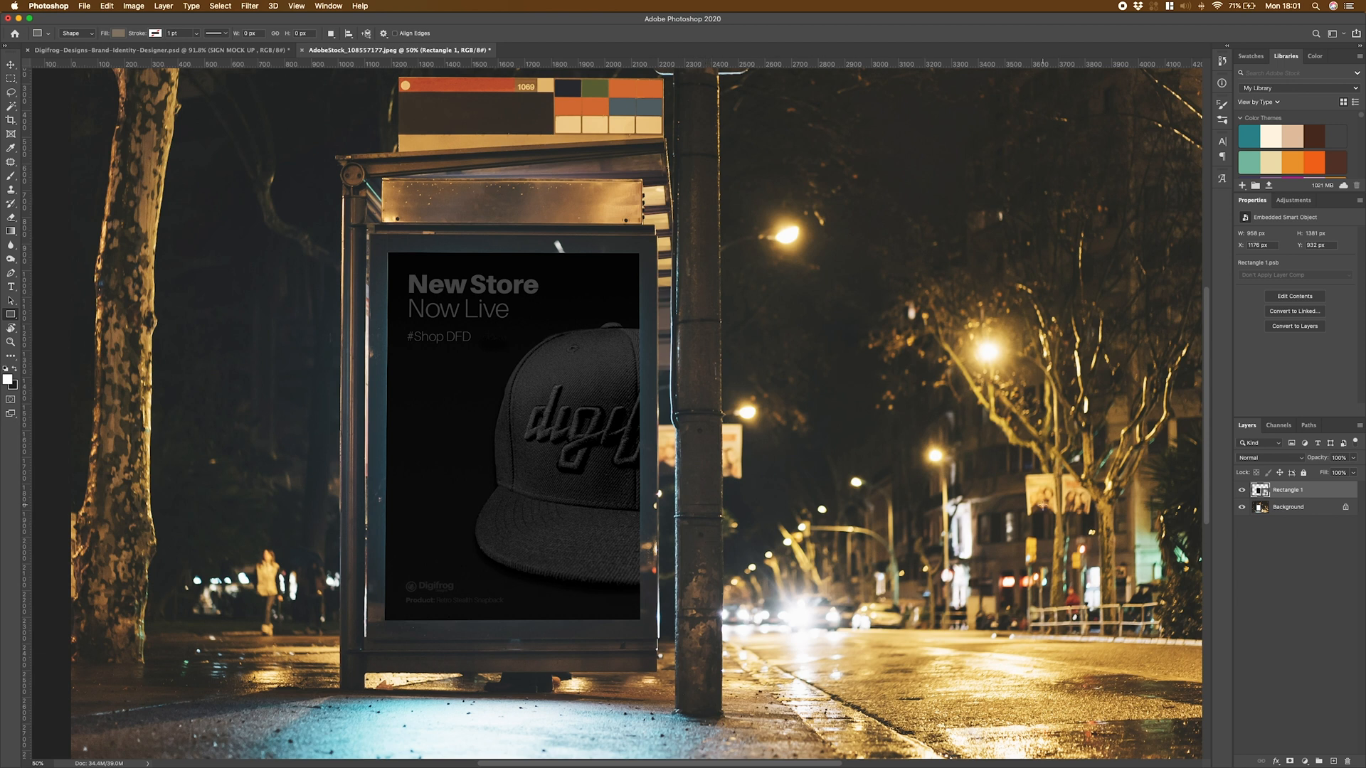
Add a Normal-mode grey (#6d6d6d) Inner Glow of 13 px to the poster layer
{"action": "right_click", "coordinate": [1292, 490]}
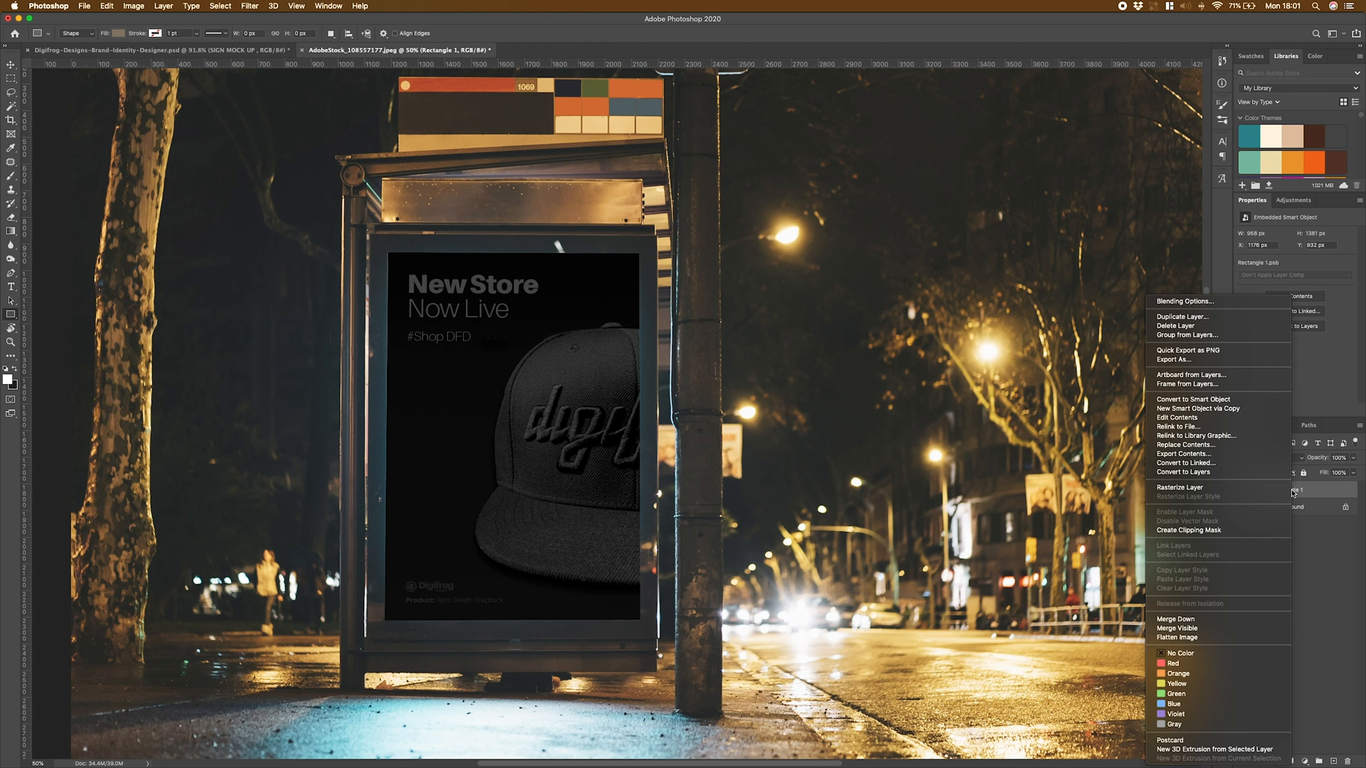
{"action": "mouse_move", "coordinate": [1219, 300]}
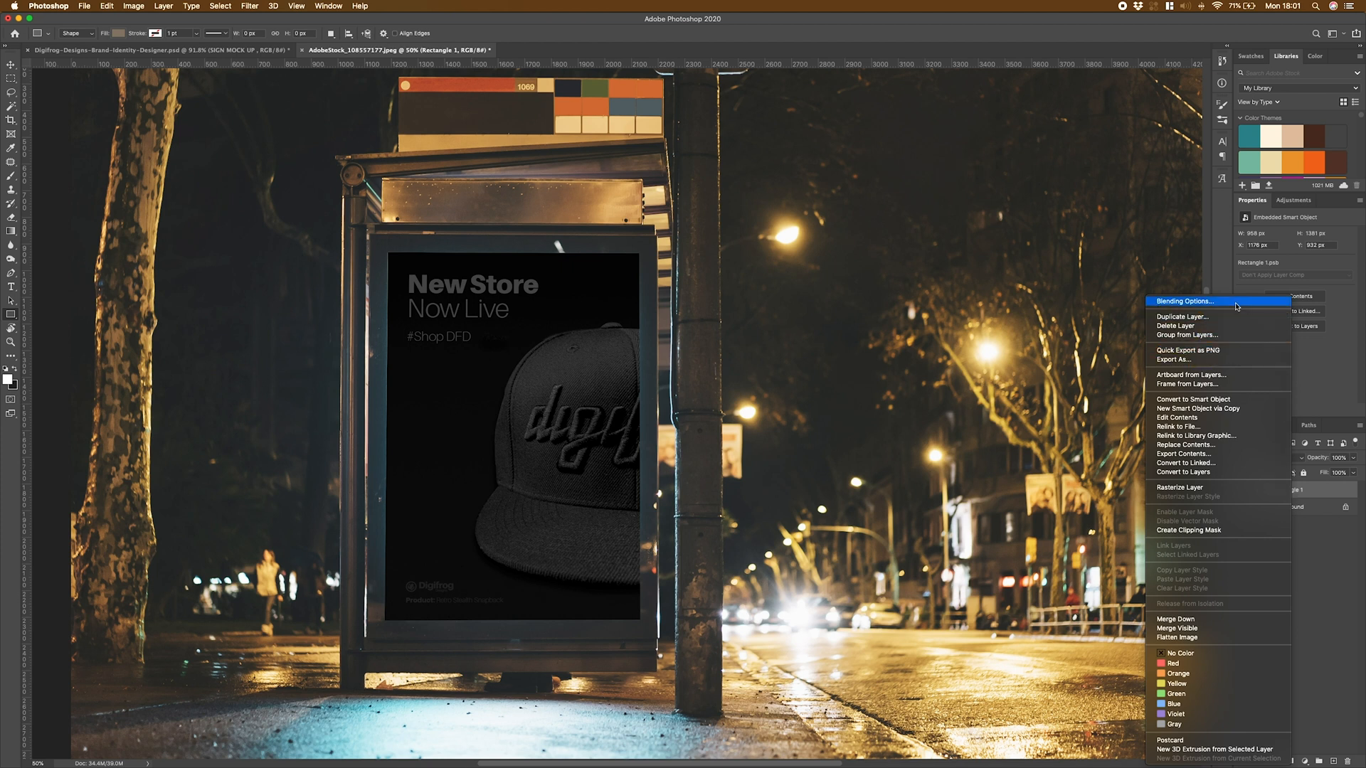
{"action": "left_click", "coordinate": [1184, 301]}
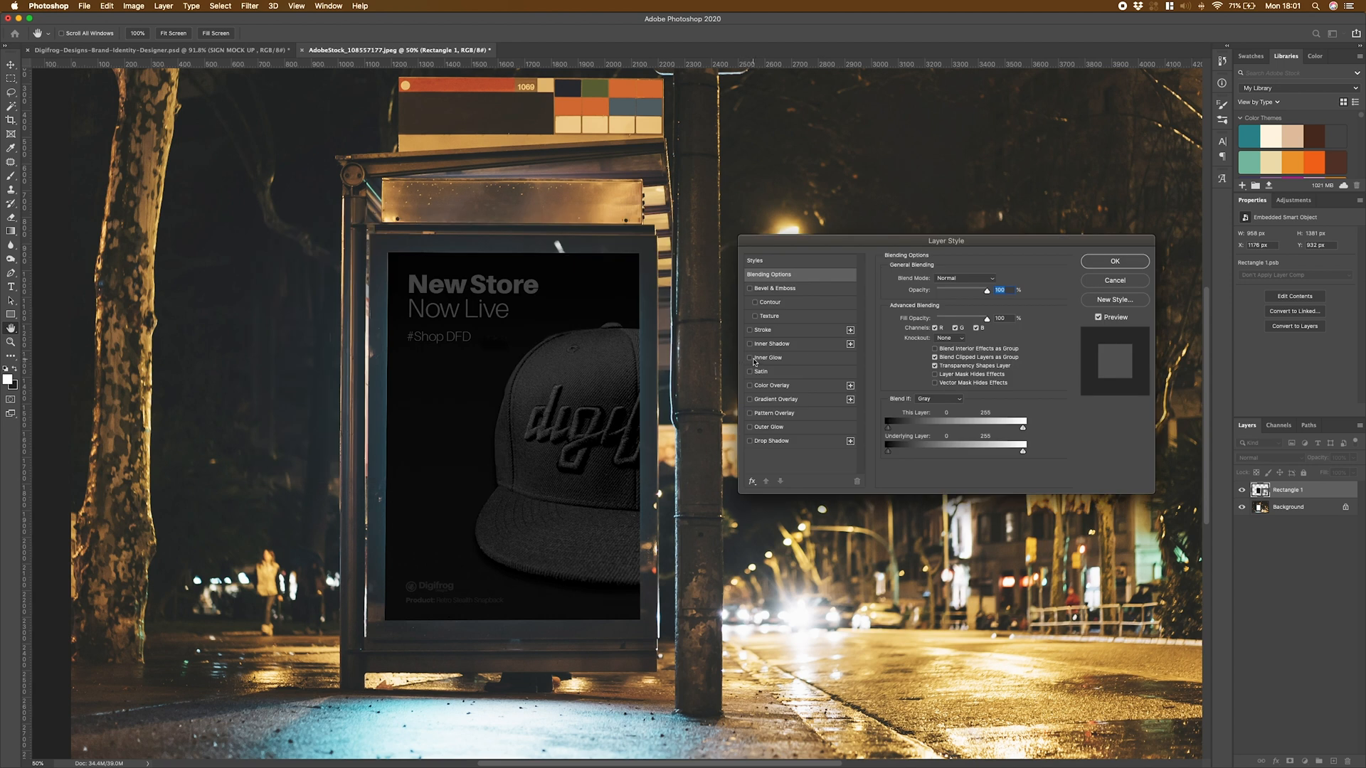
{"action": "left_click", "coordinate": [768, 358]}
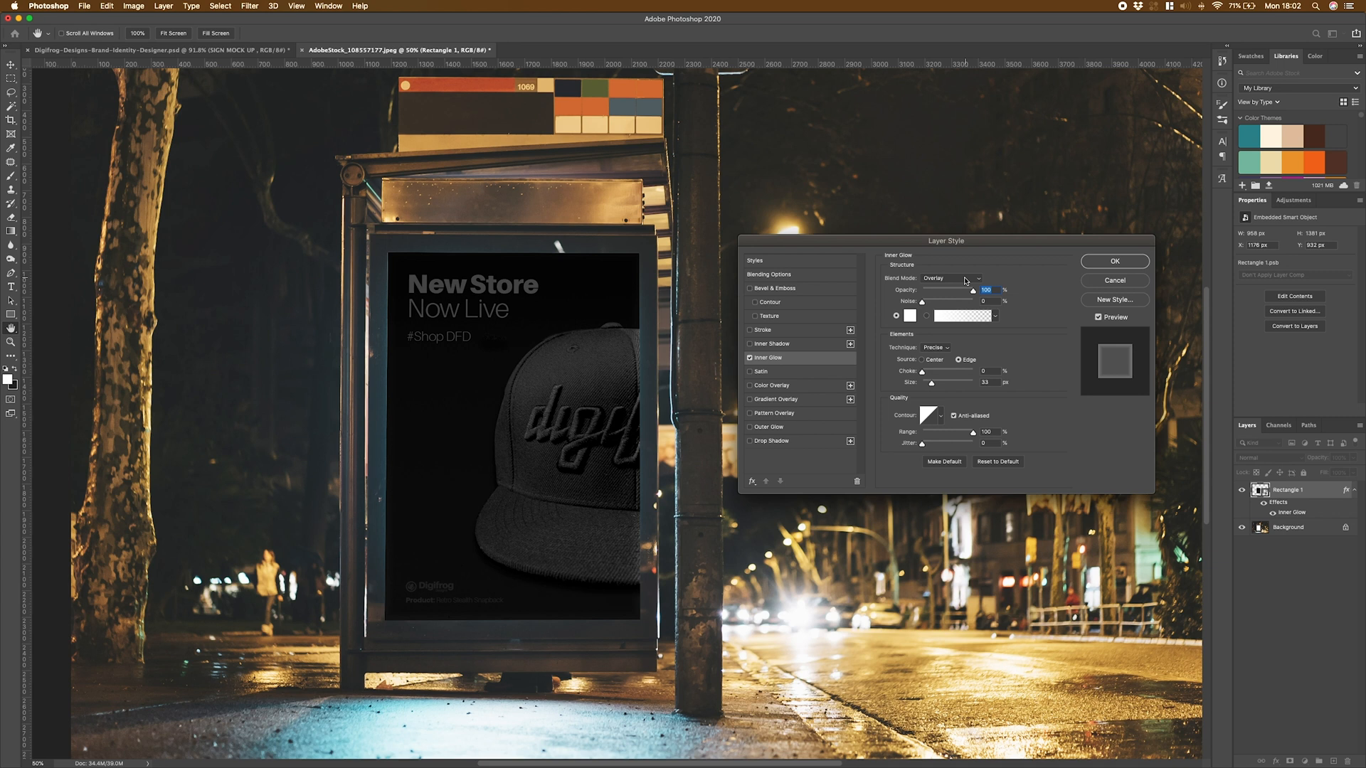
{"action": "left_click", "coordinate": [949, 278]}
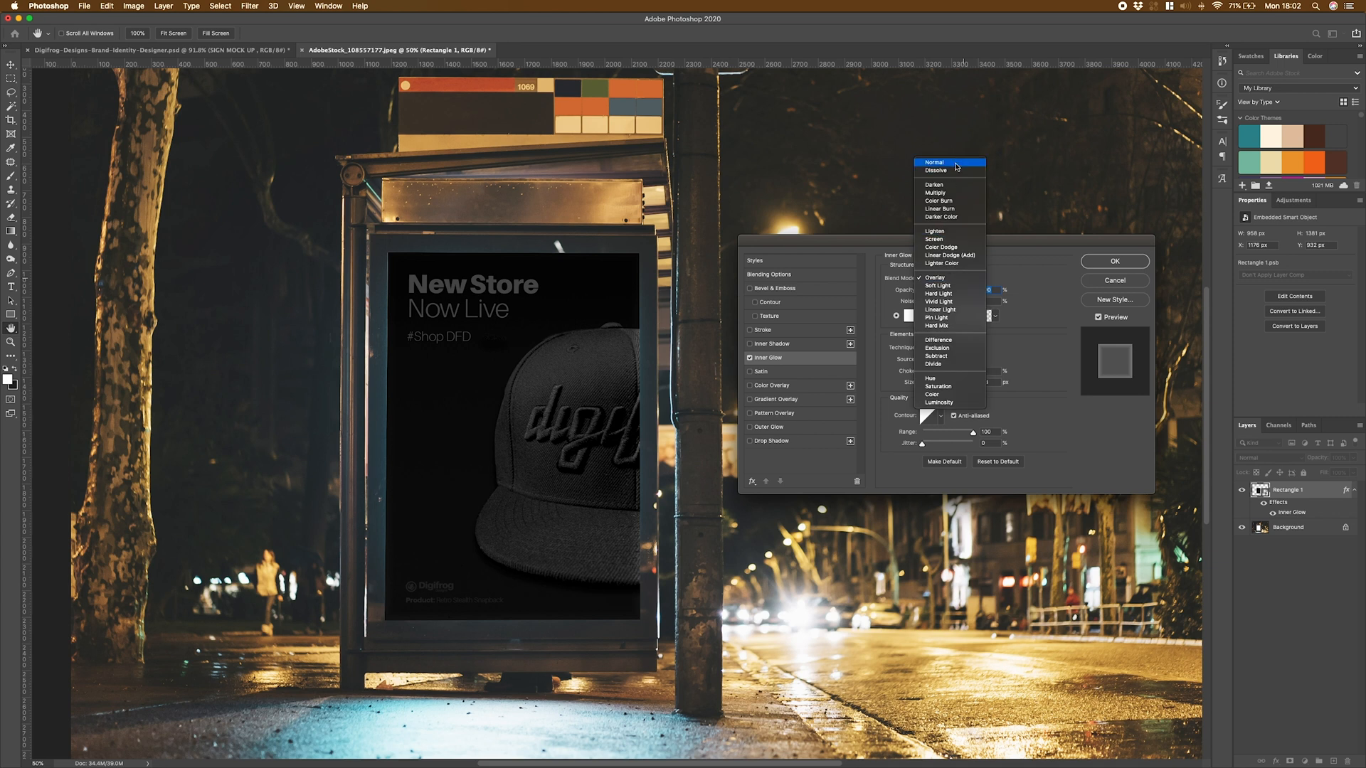
{"action": "left_click", "coordinate": [934, 162]}
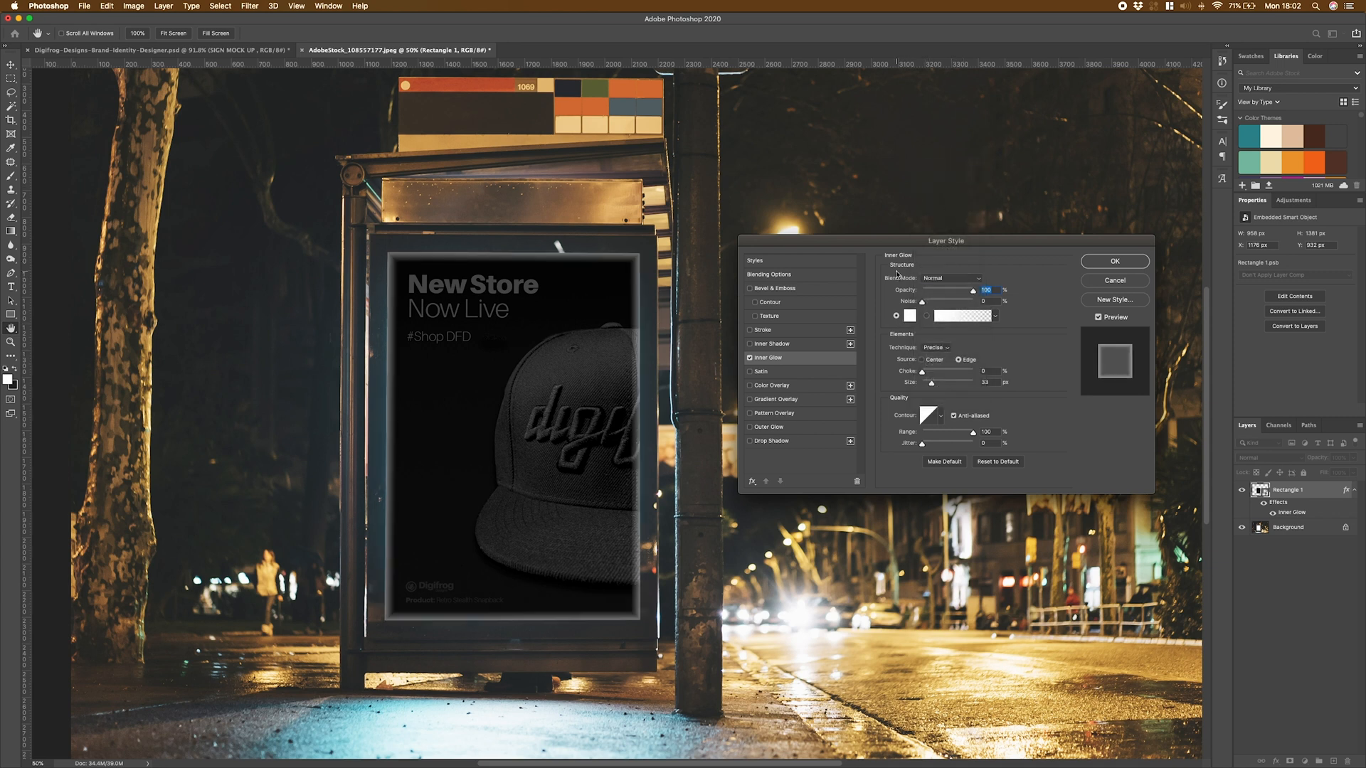
{"action": "left_click", "coordinate": [908, 316]}
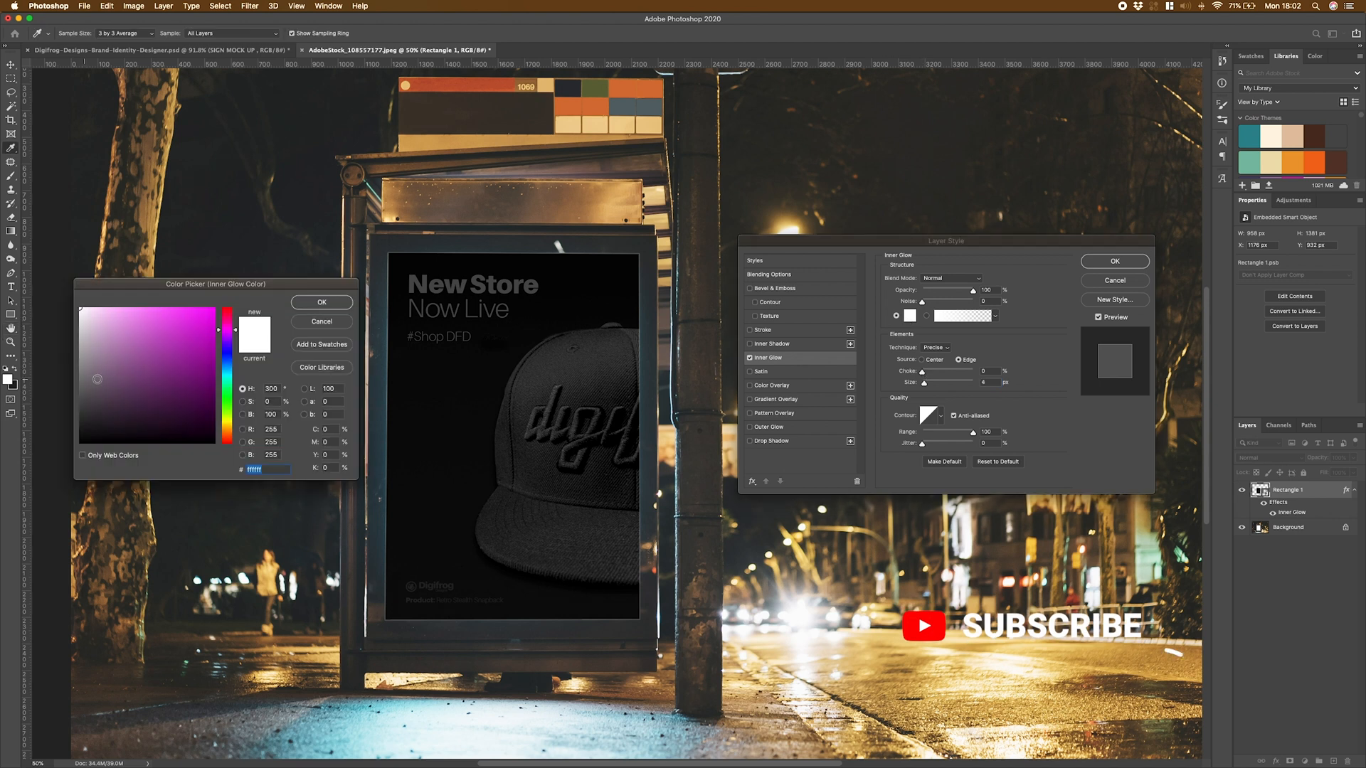
{"action": "left_click", "coordinate": [79, 399]}
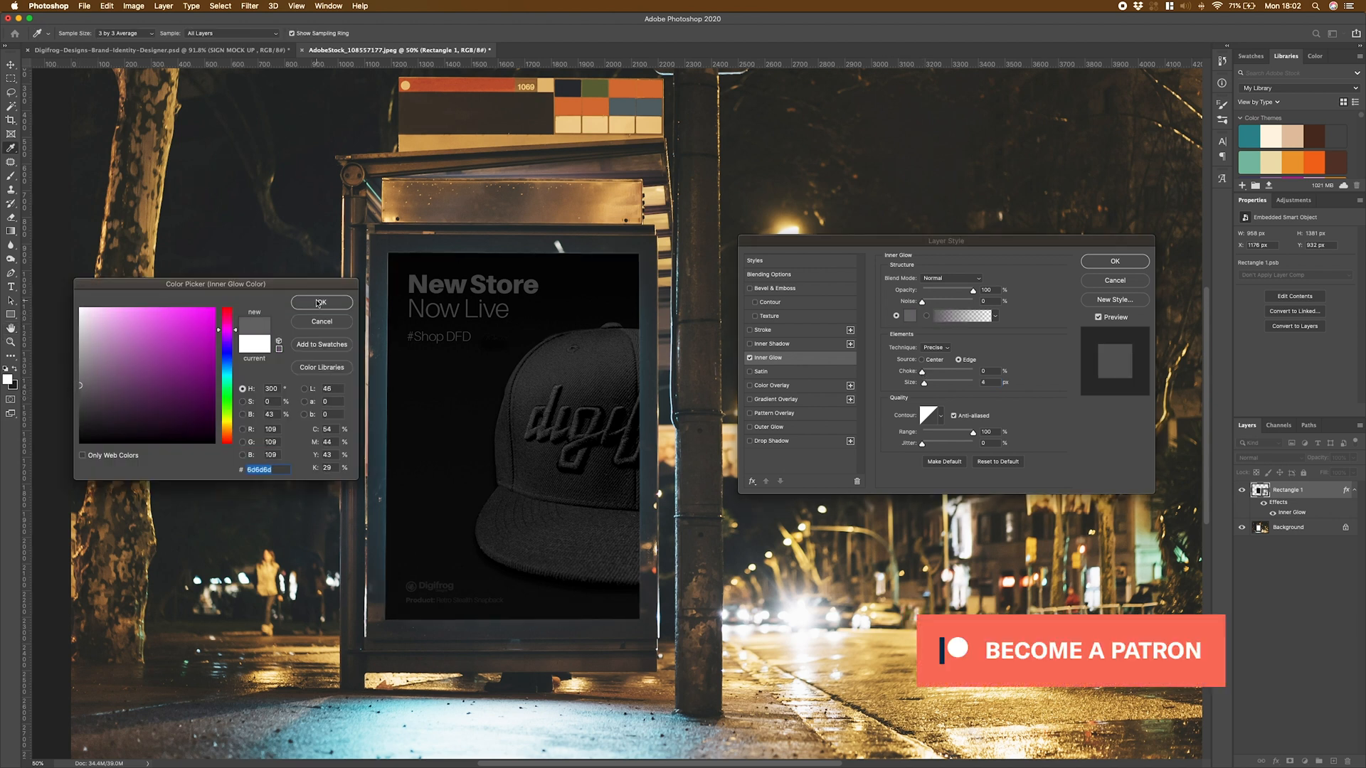
{"action": "left_click", "coordinate": [319, 302]}
{"action": "type", "text": "13"}
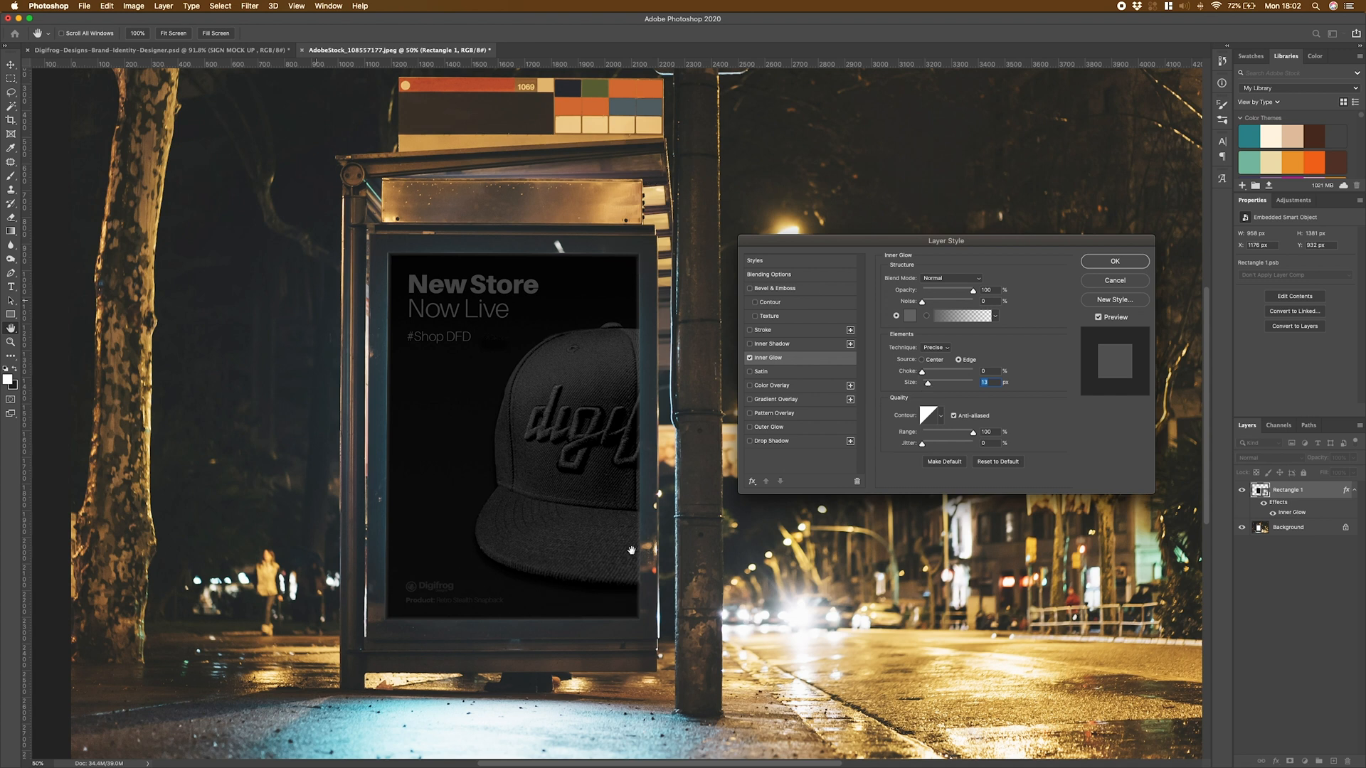
{"action": "mouse_move", "coordinate": [385, 581]}
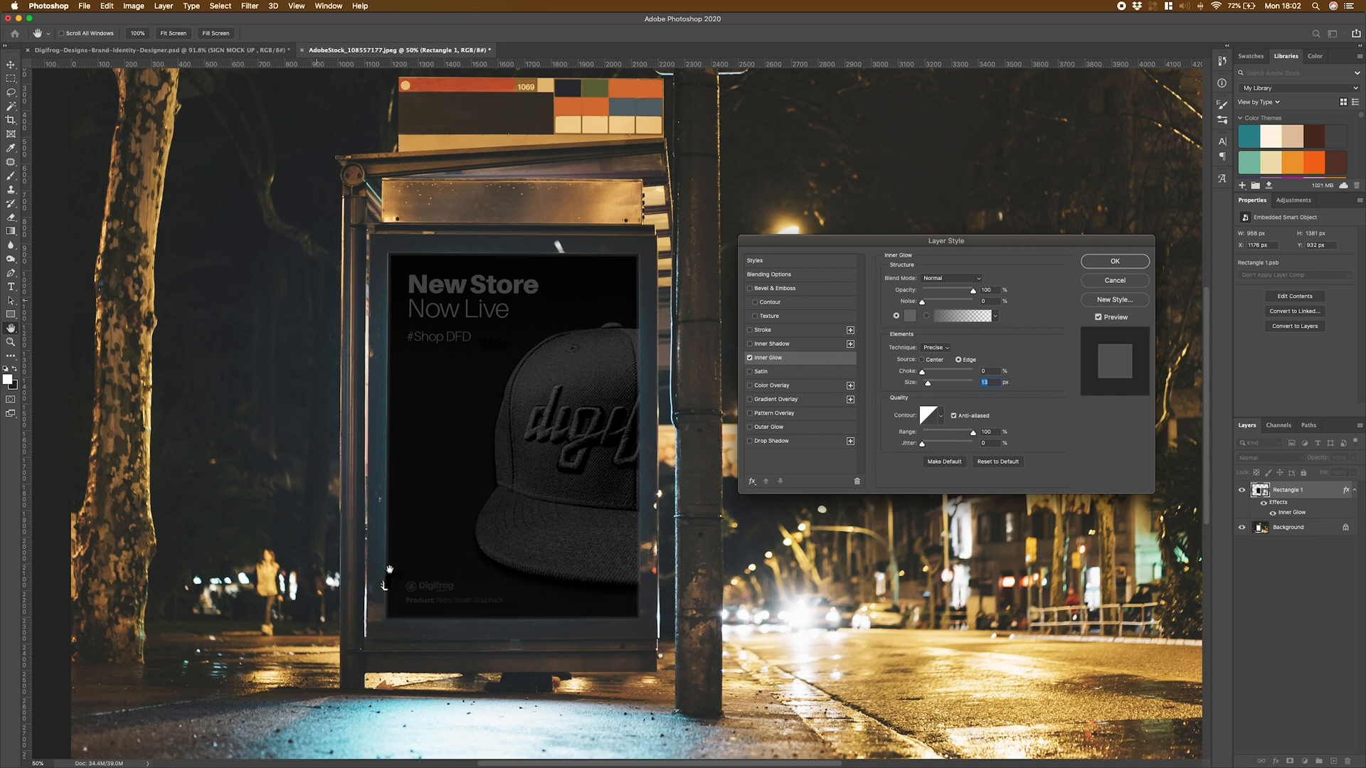
{"action": "left_click", "coordinate": [1113, 260]}
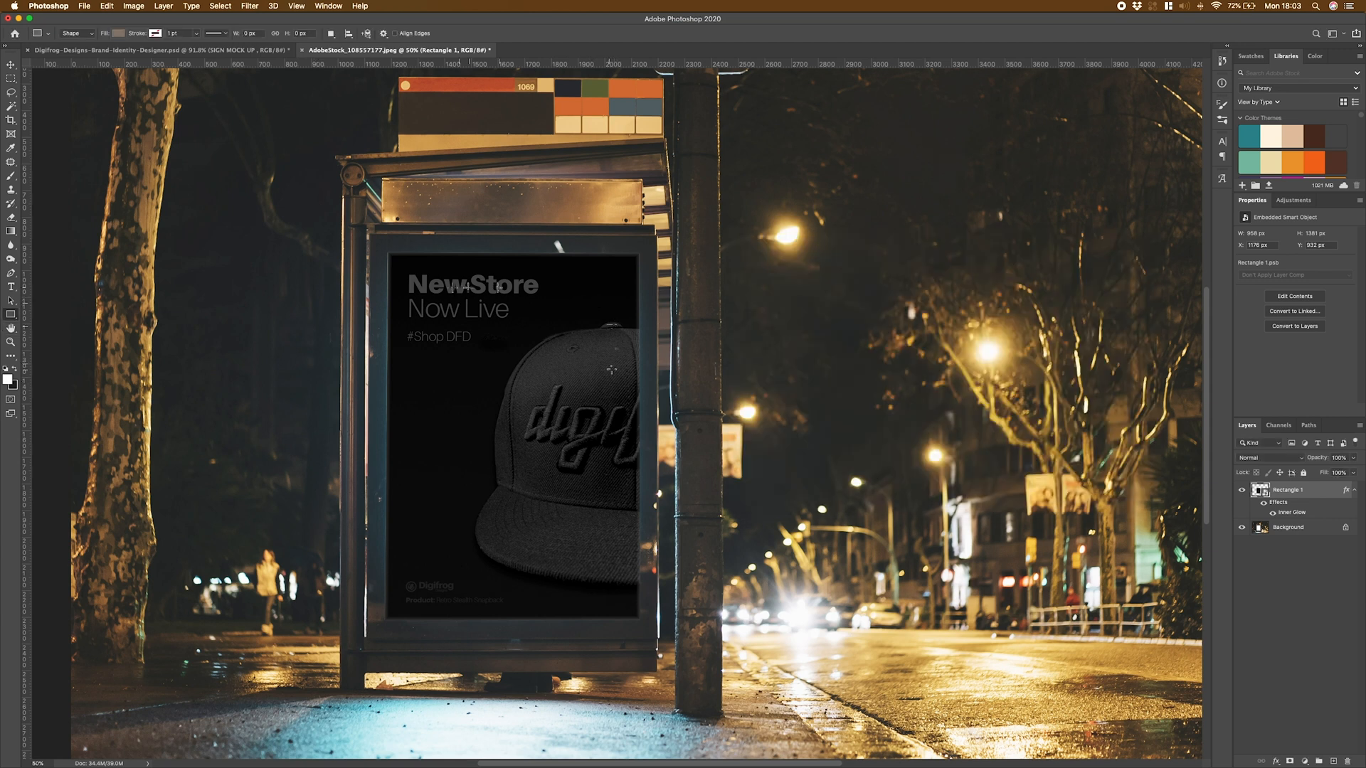
{"action": "mouse_move", "coordinate": [793, 389]}
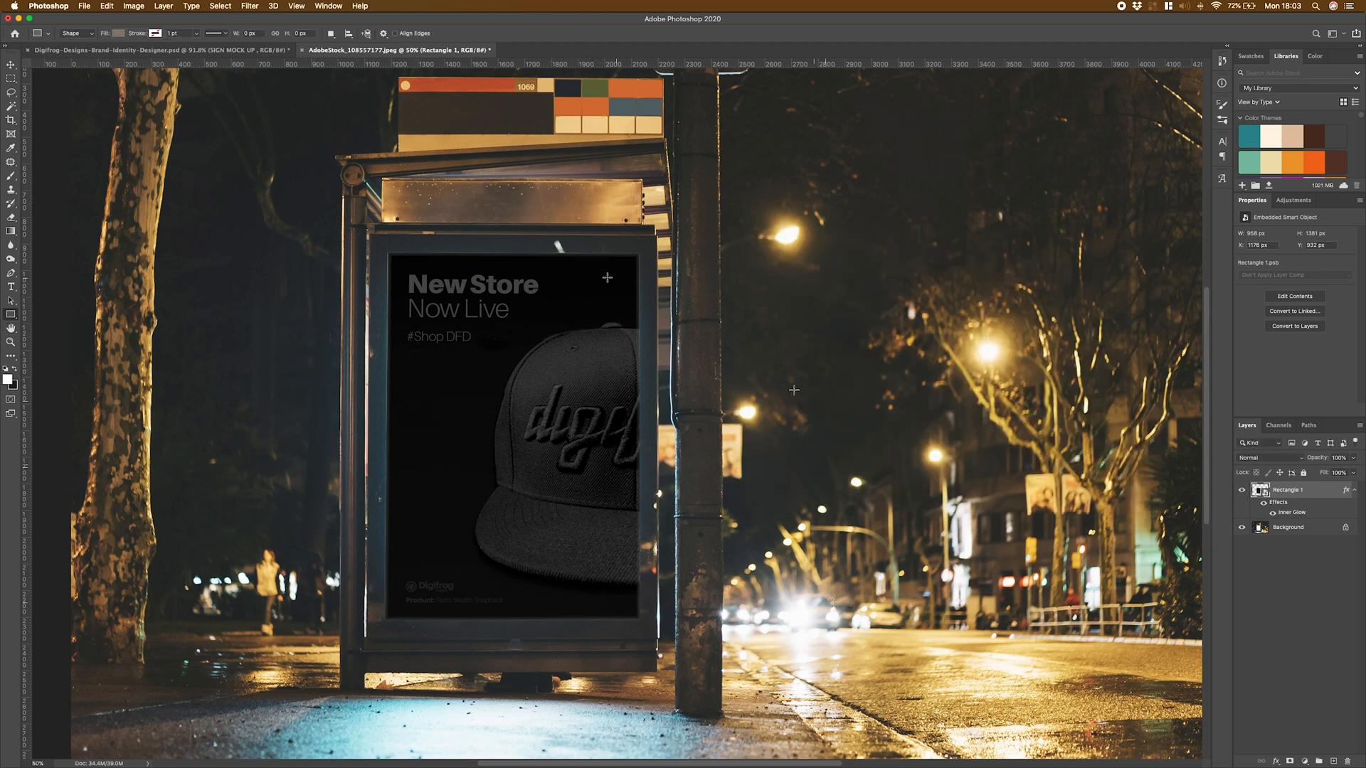
{"action": "mouse_move", "coordinate": [689, 539]}
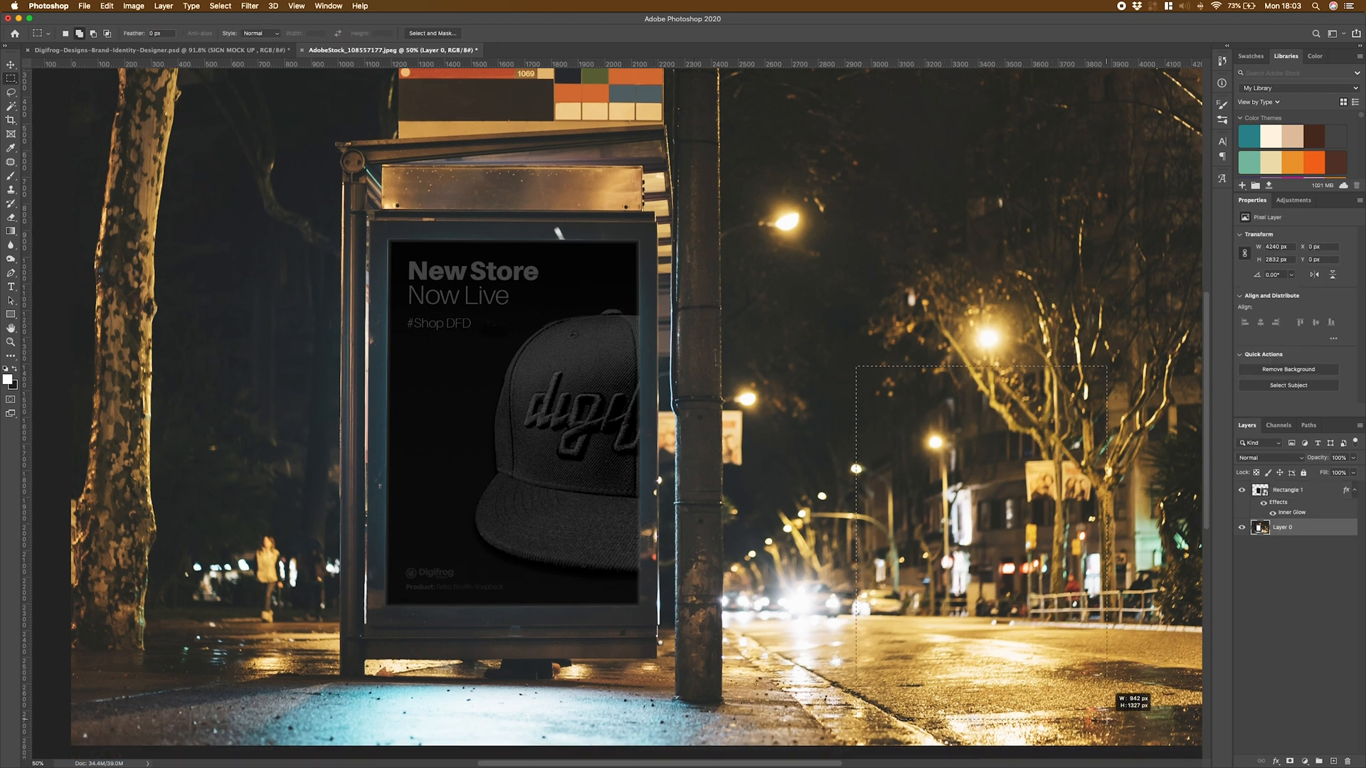
Paste the street patch as a new layer and flip it horizontally
{"action": "key", "text": "cmd+v"}
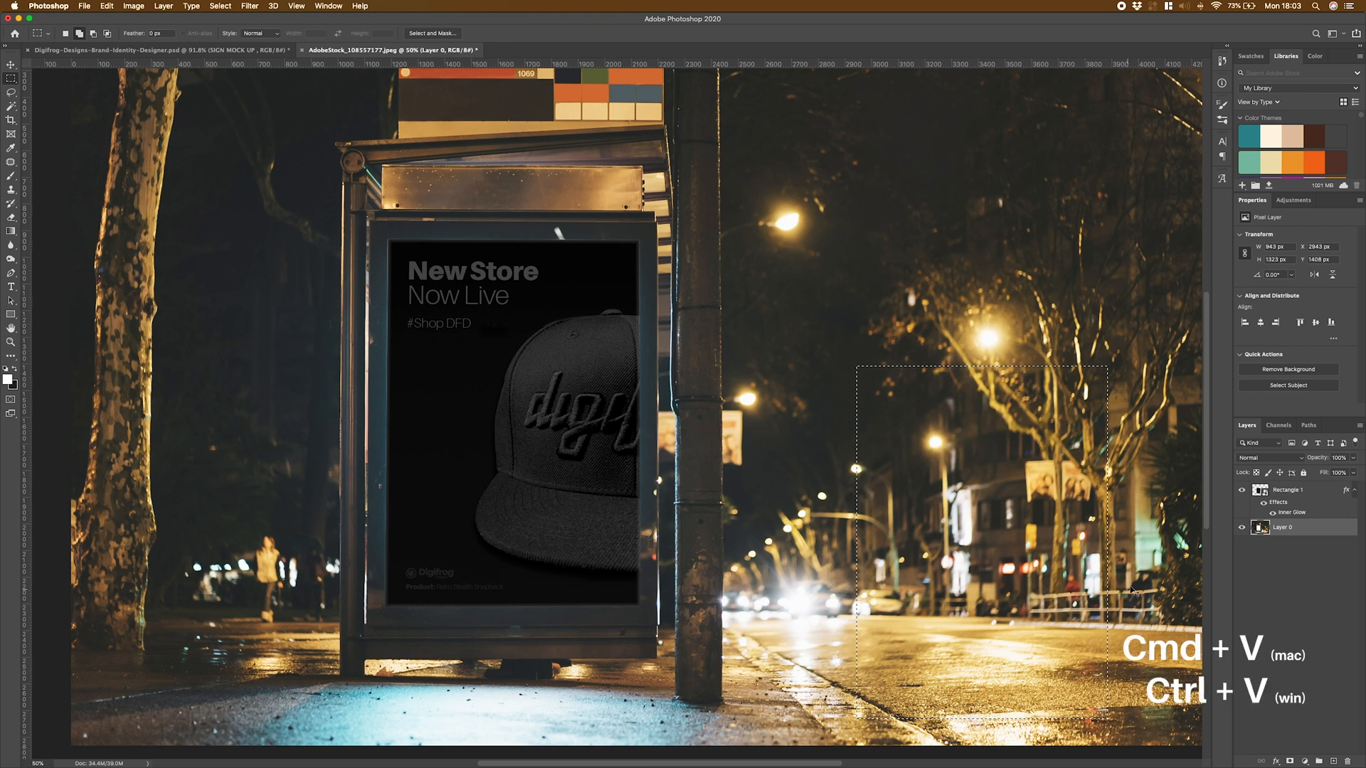
{"action": "key", "text": "cmd+v"}
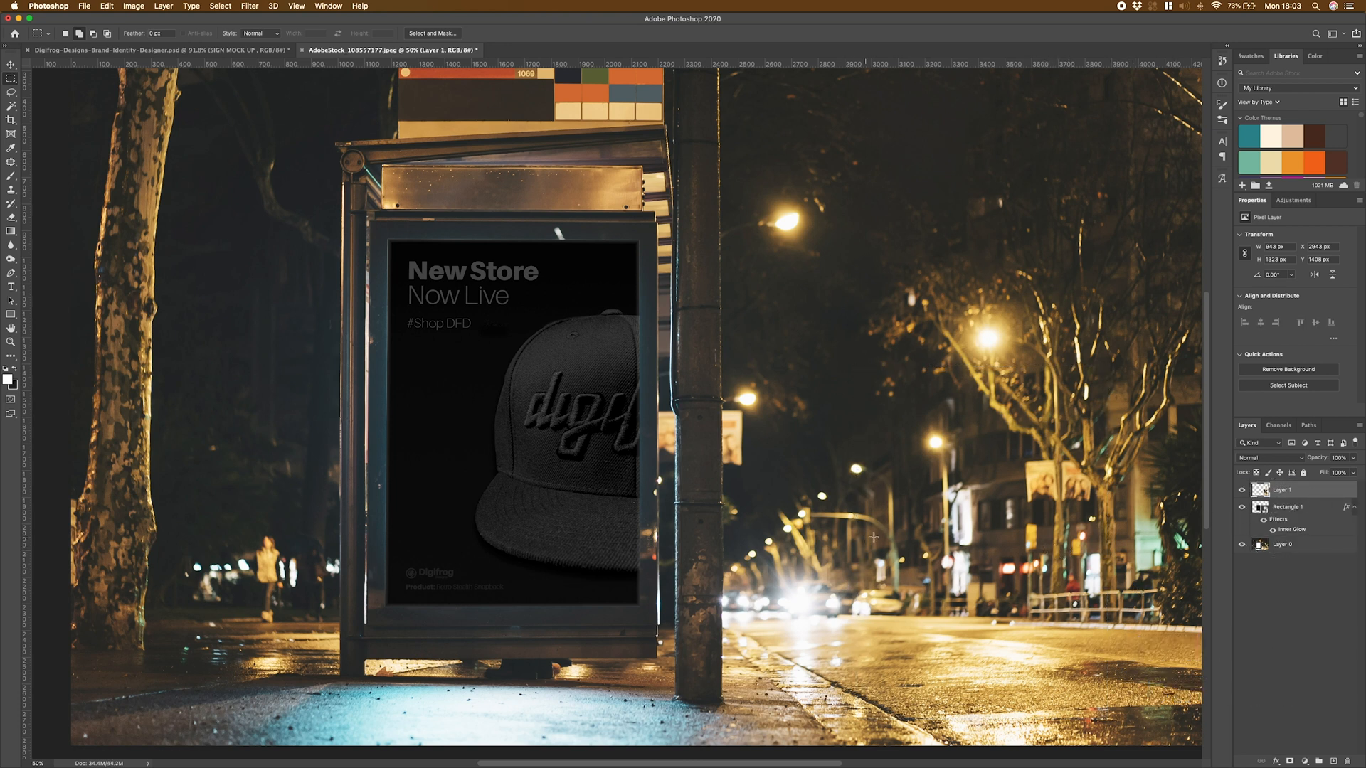
{"action": "key", "text": "cmd+t"}
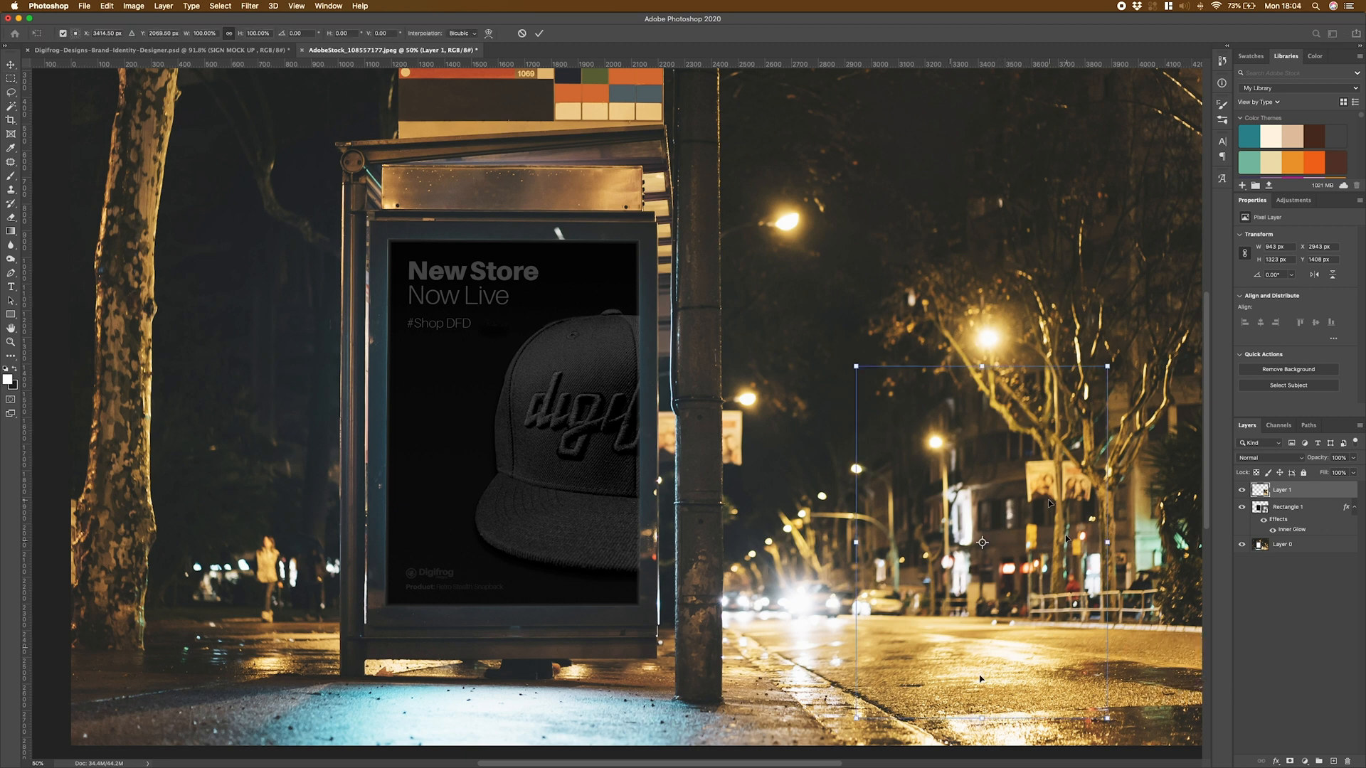
{"action": "right_click", "coordinate": [982, 554]}
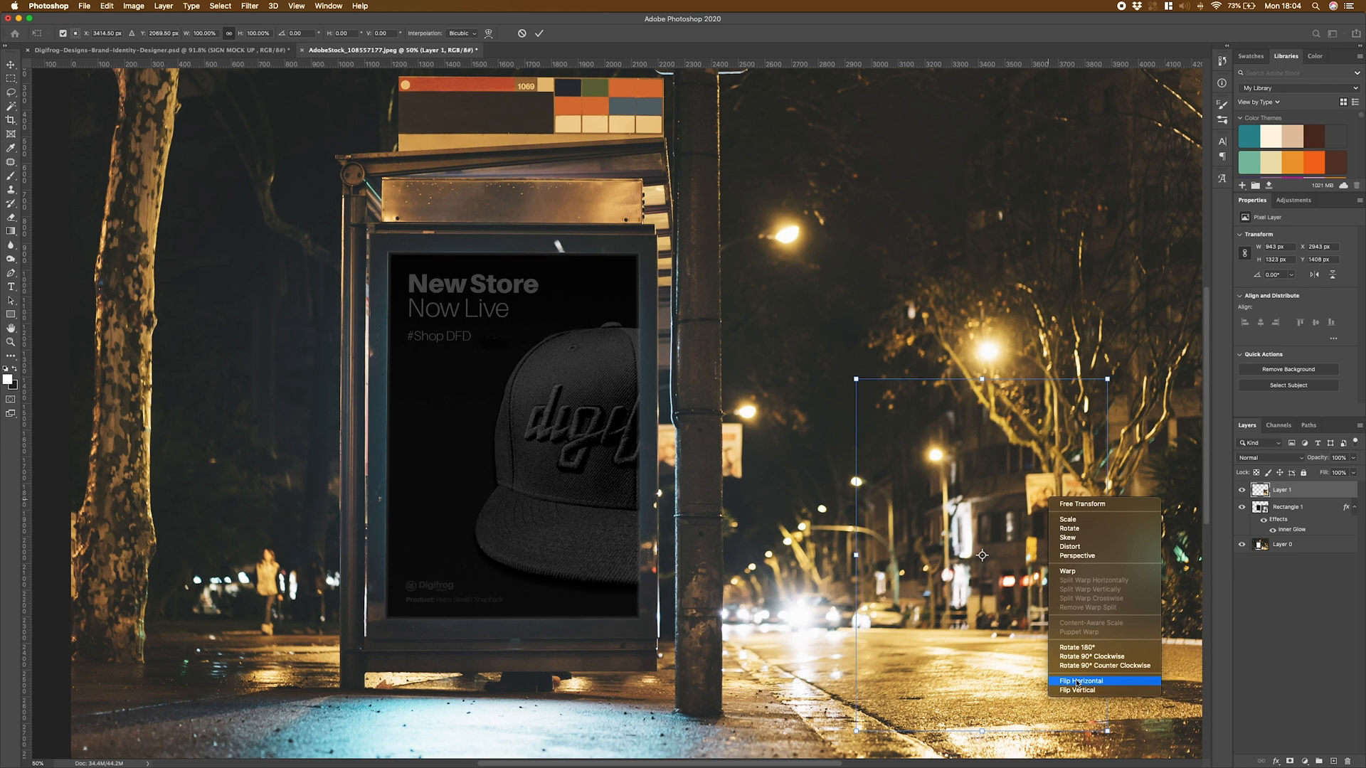
{"action": "left_click", "coordinate": [1079, 680]}
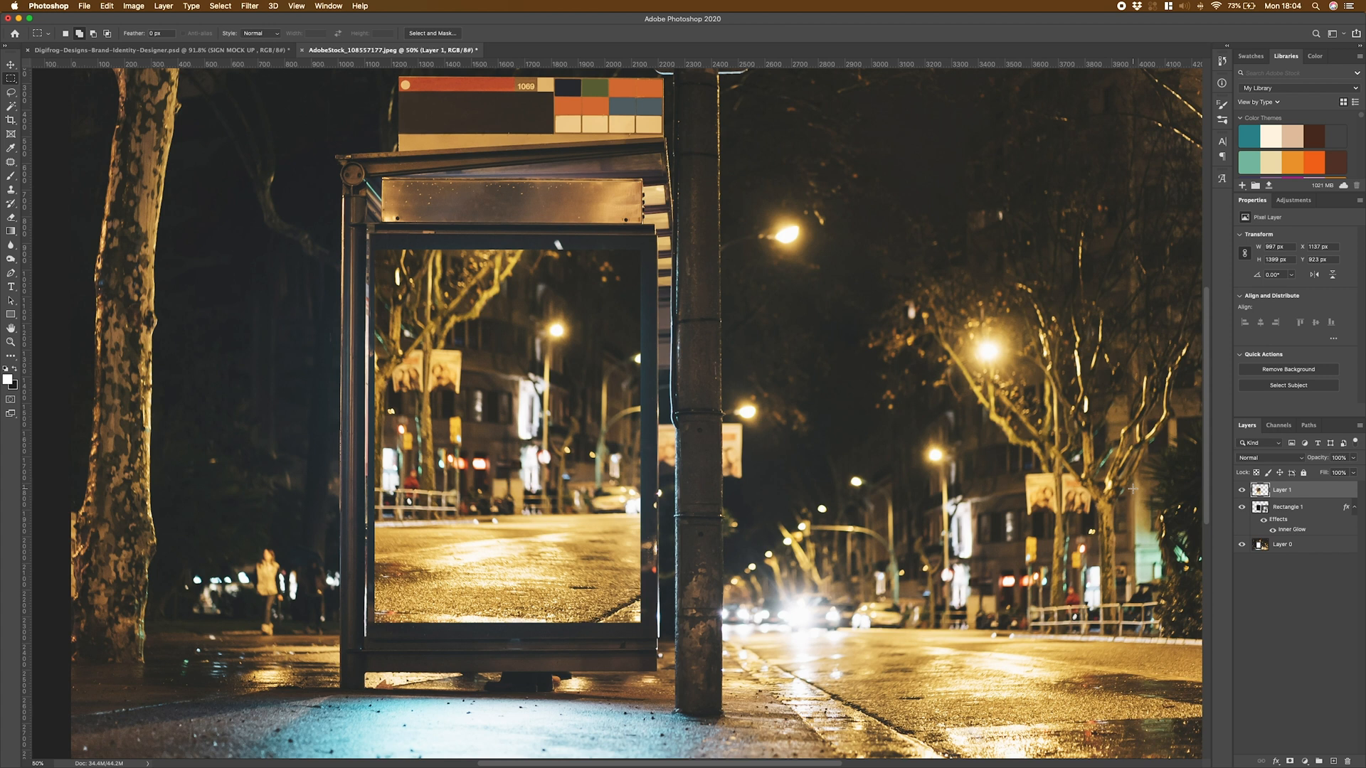
Set the mirrored street layer's blend mode to Lighten
{"action": "right_click", "coordinate": [1284, 489]}
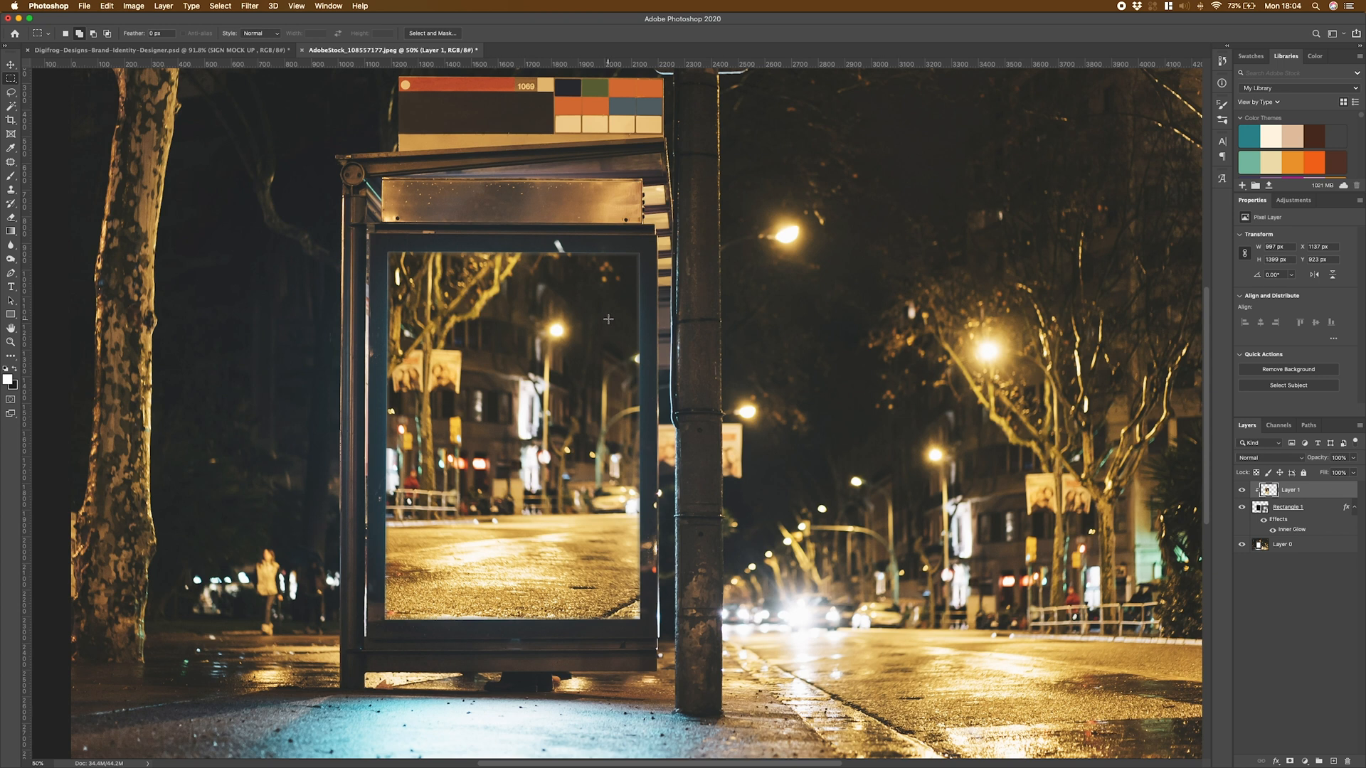
{"action": "left_click", "coordinate": [1263, 458]}
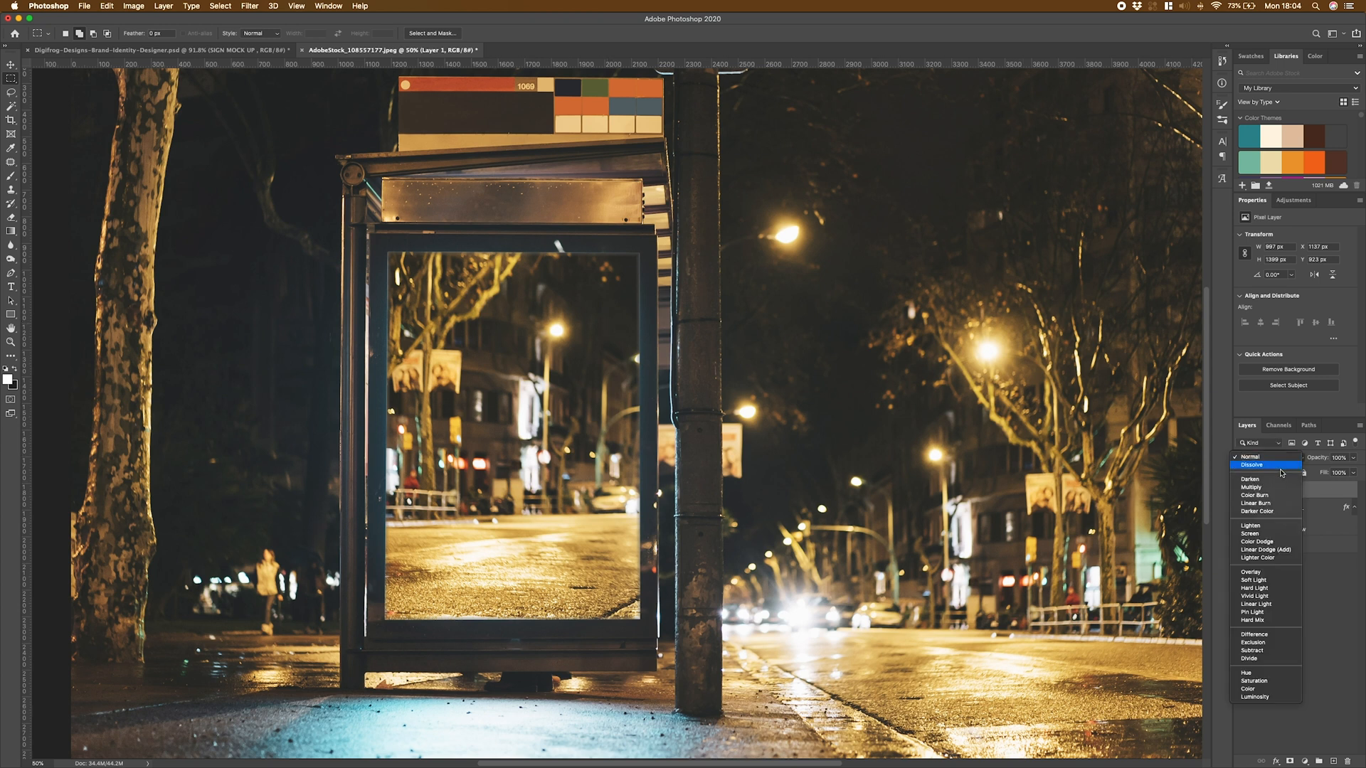
{"action": "left_click", "coordinate": [1250, 525]}
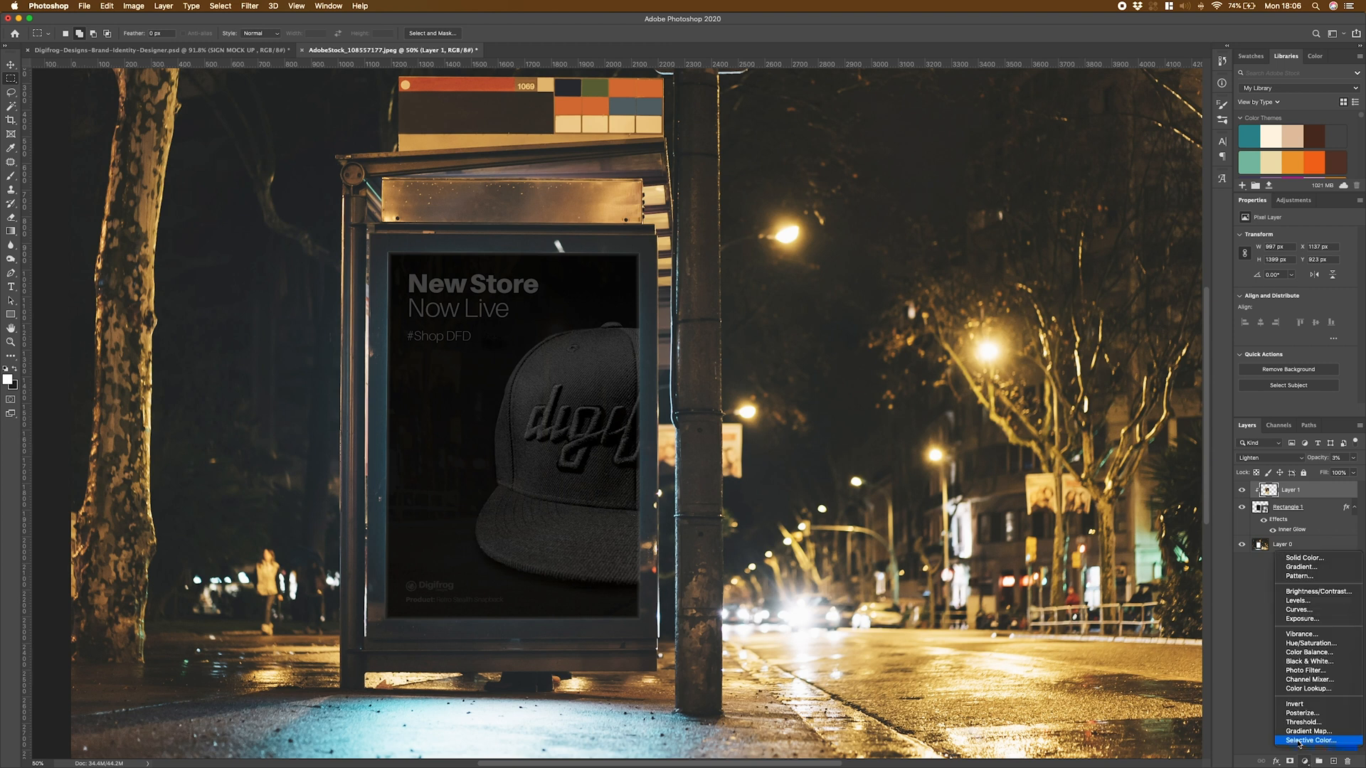
Add a Curves adjustment layer and raise the curve to lift the shadows
{"action": "left_click", "coordinate": [1299, 609]}
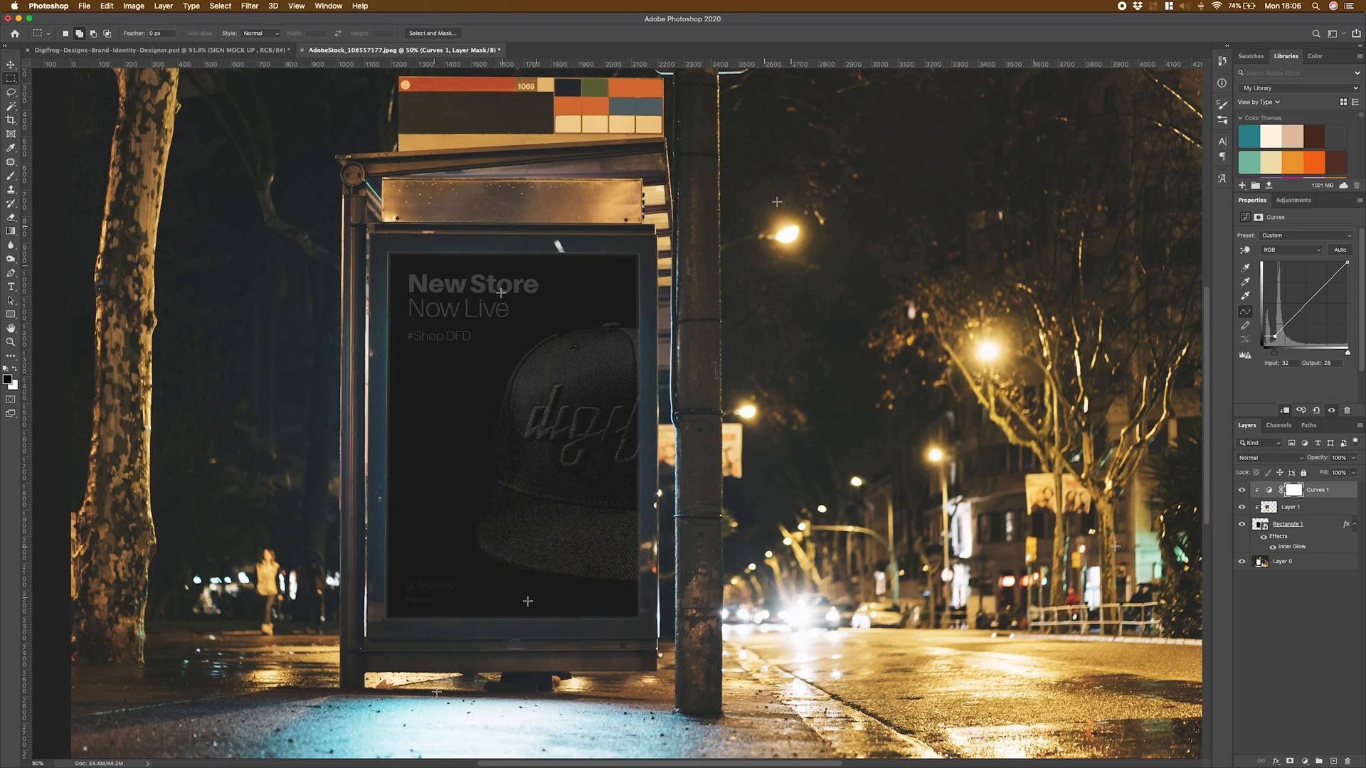
{"action": "left_click", "coordinate": [1243, 489]}
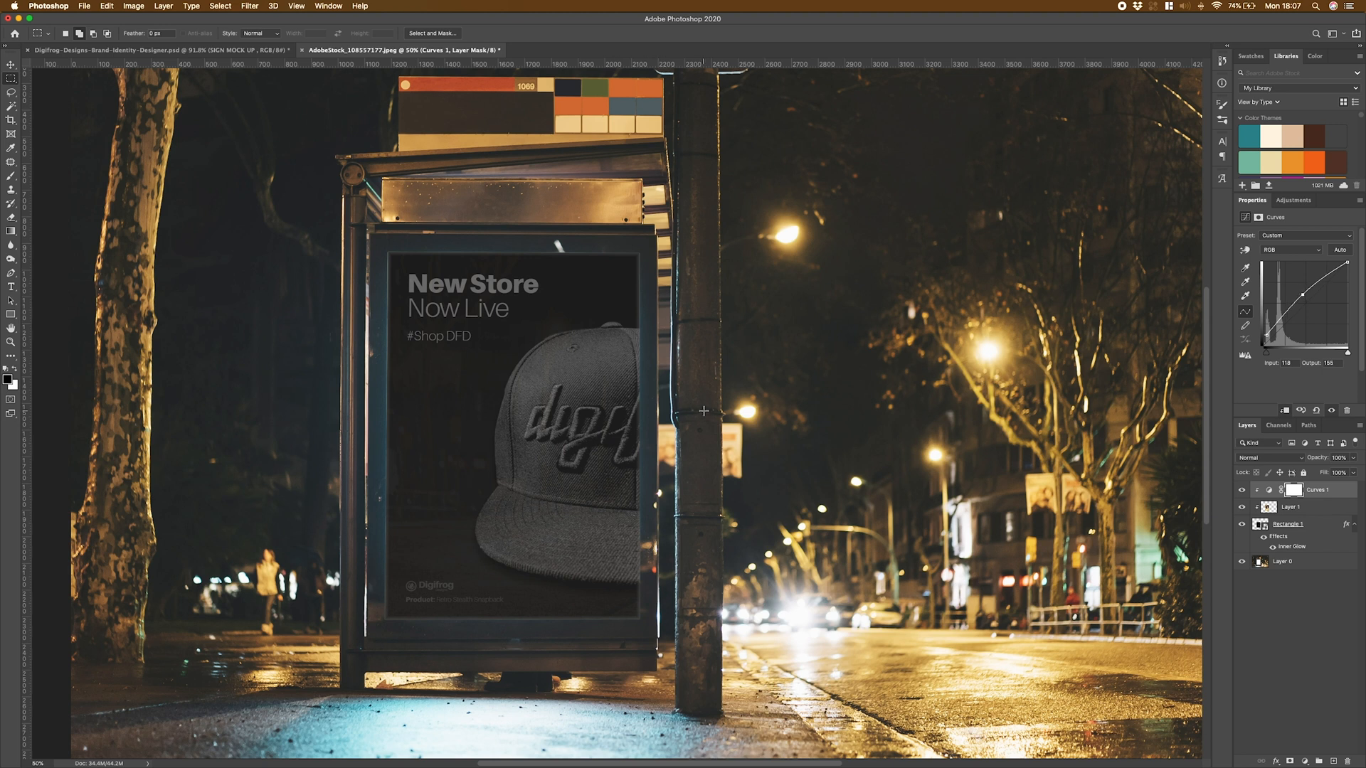
{"action": "mouse_move", "coordinate": [588, 421]}
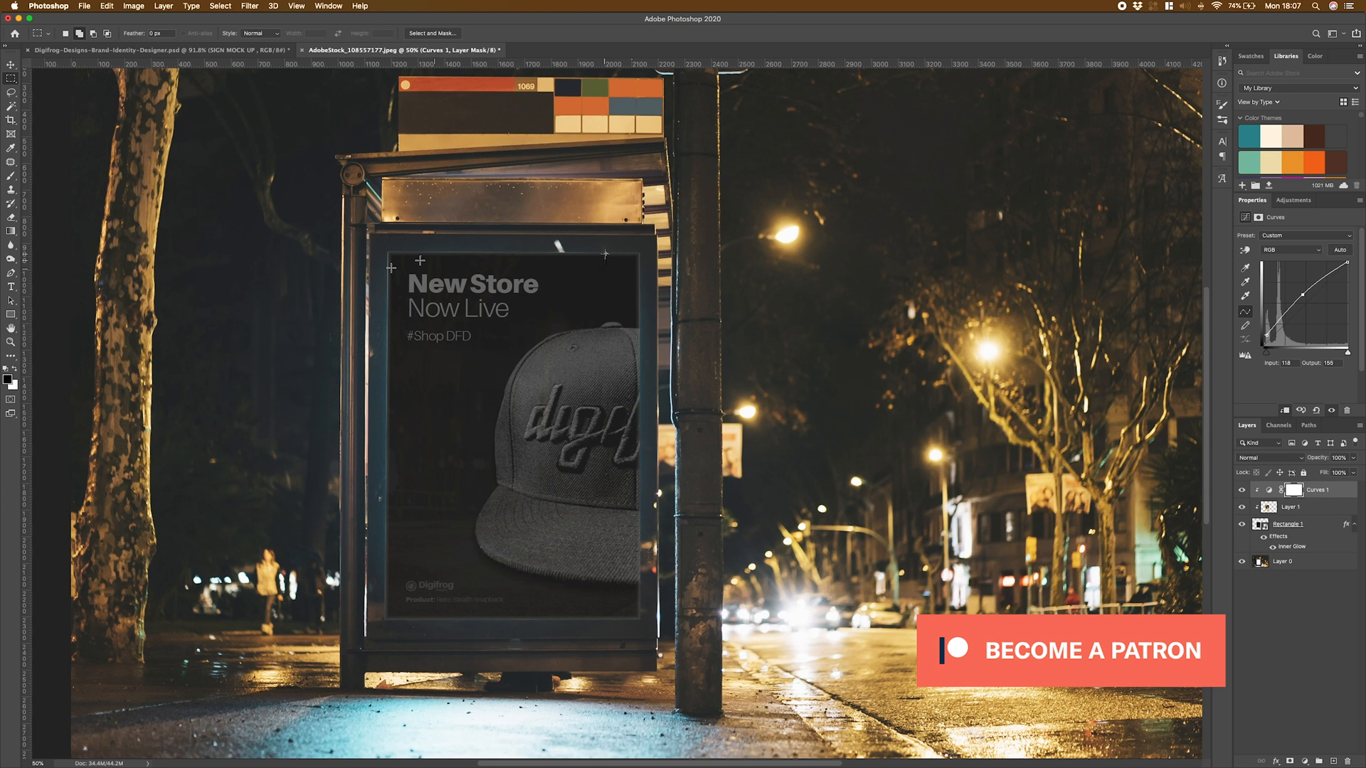
{"action": "left_click", "coordinate": [1289, 524]}
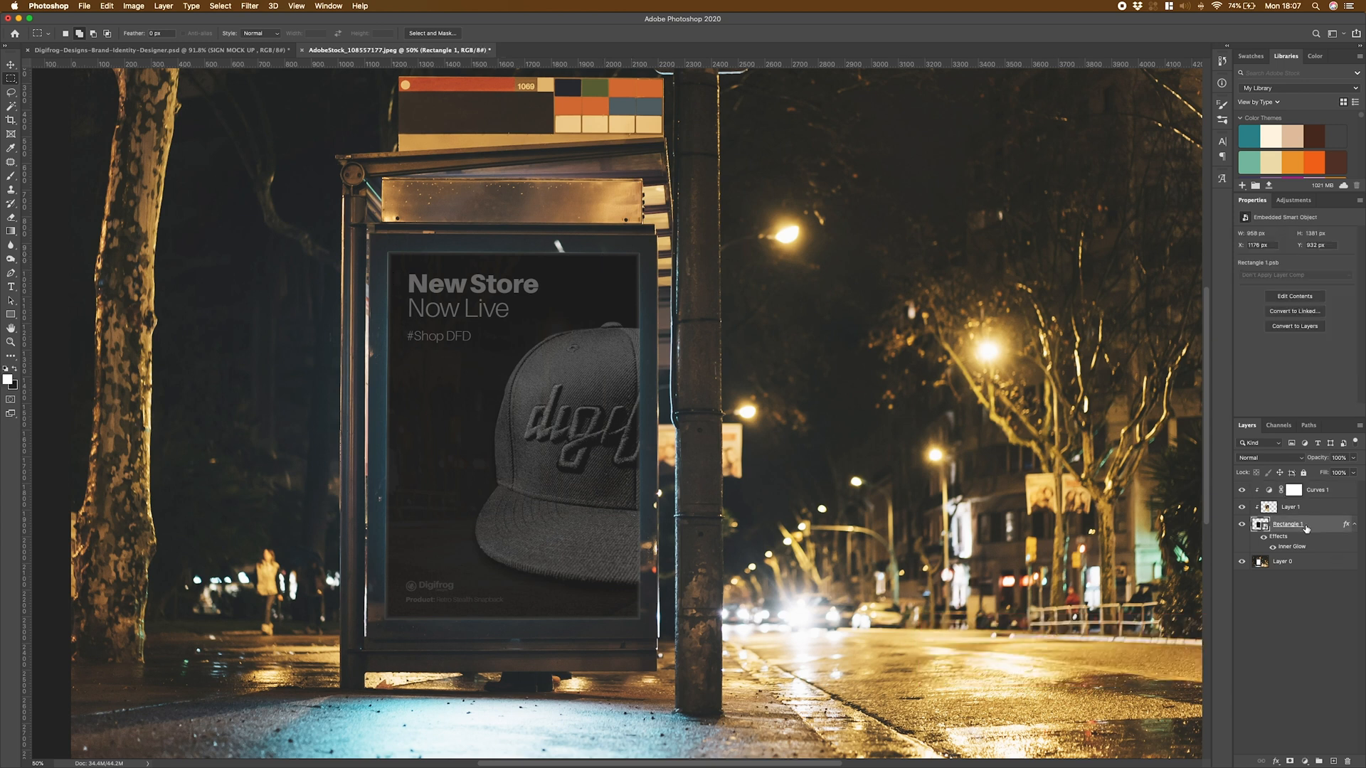
{"action": "mouse_move", "coordinate": [752, 284]}
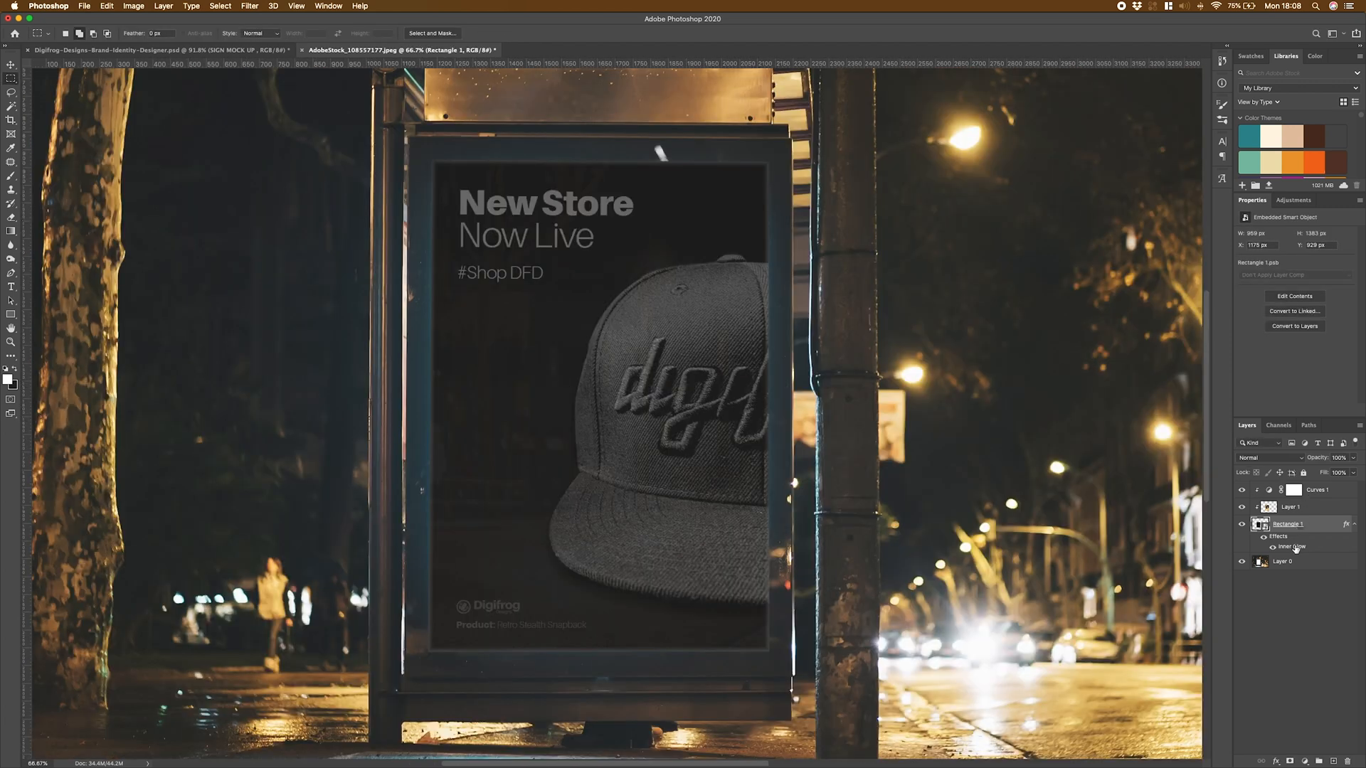
Change Rectangle 1's Inner Glow blend mode to Lighten and confirm
{"action": "double_click", "coordinate": [1292, 546]}
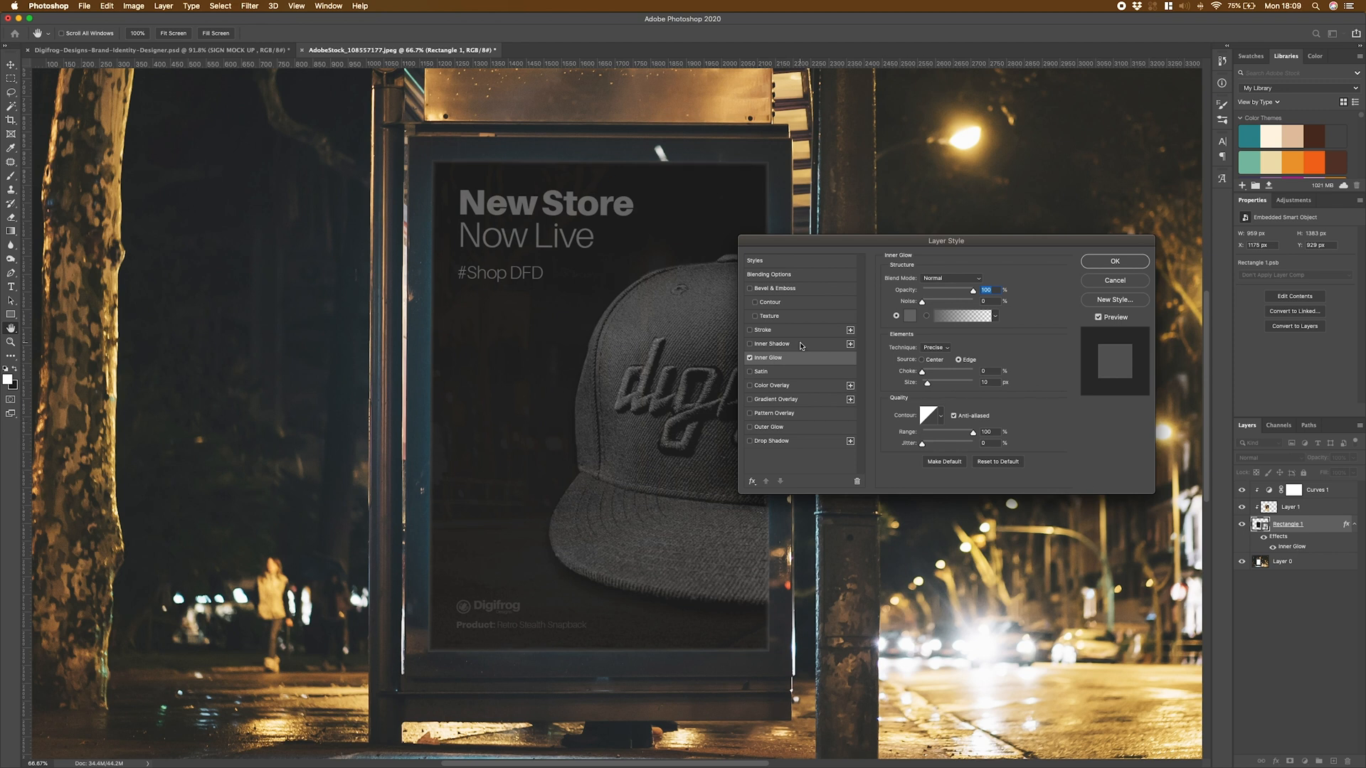
{"action": "mouse_move", "coordinate": [929, 286]}
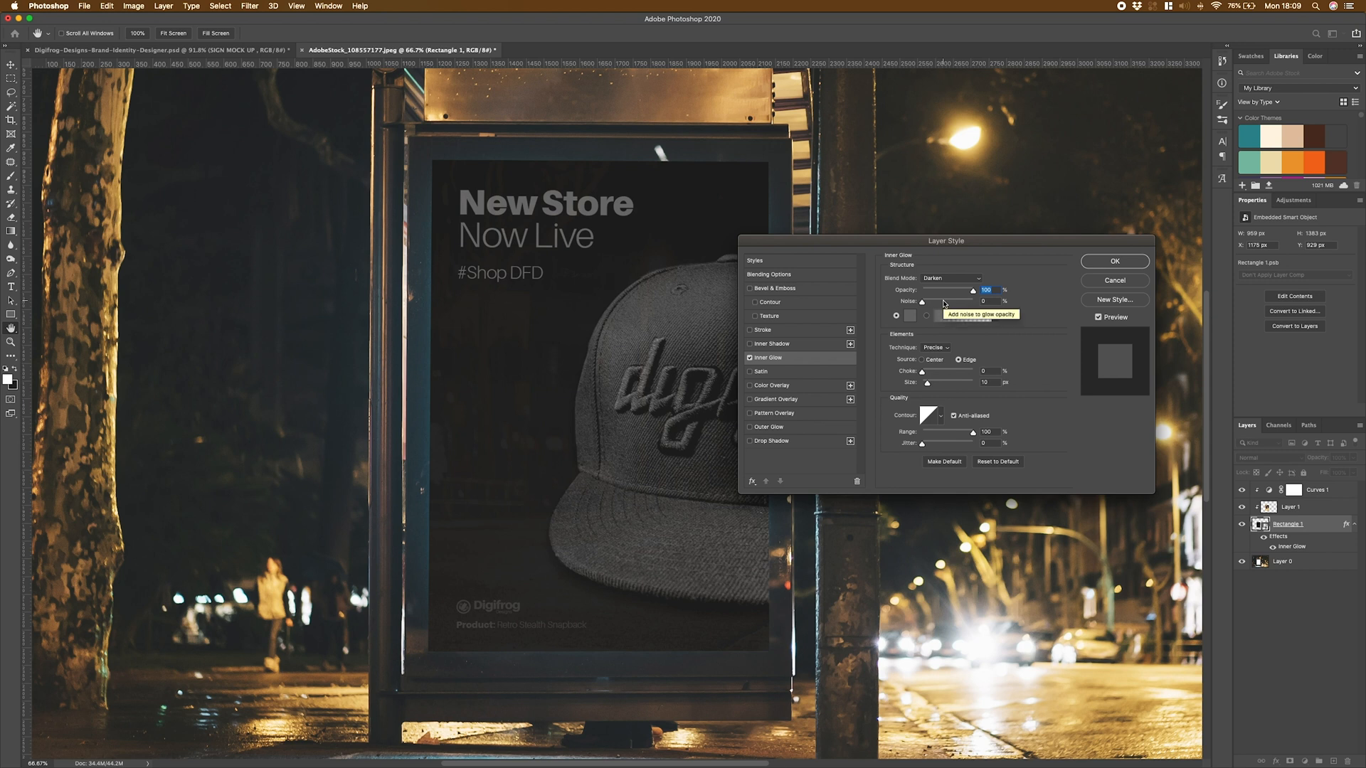
{"action": "mouse_move", "coordinate": [952, 295]}
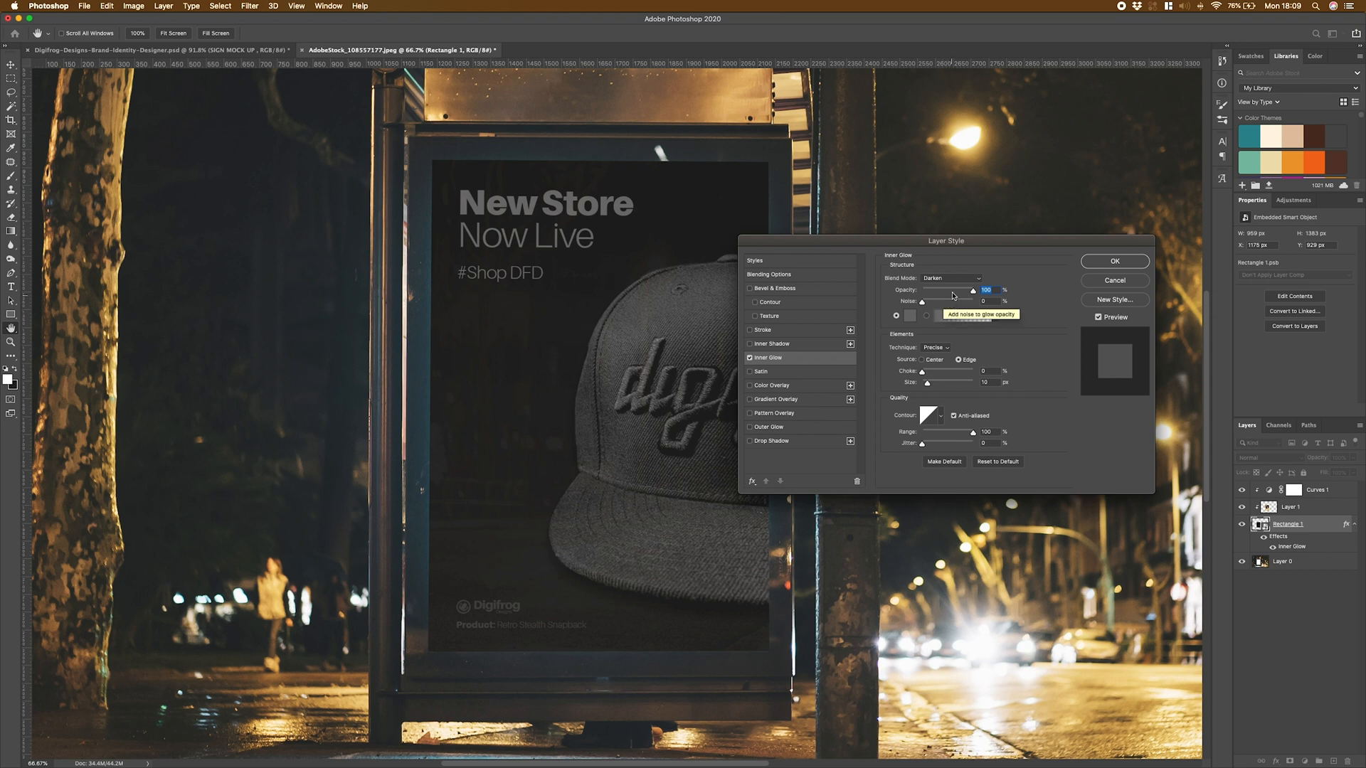
{"action": "left_click", "coordinate": [952, 278]}
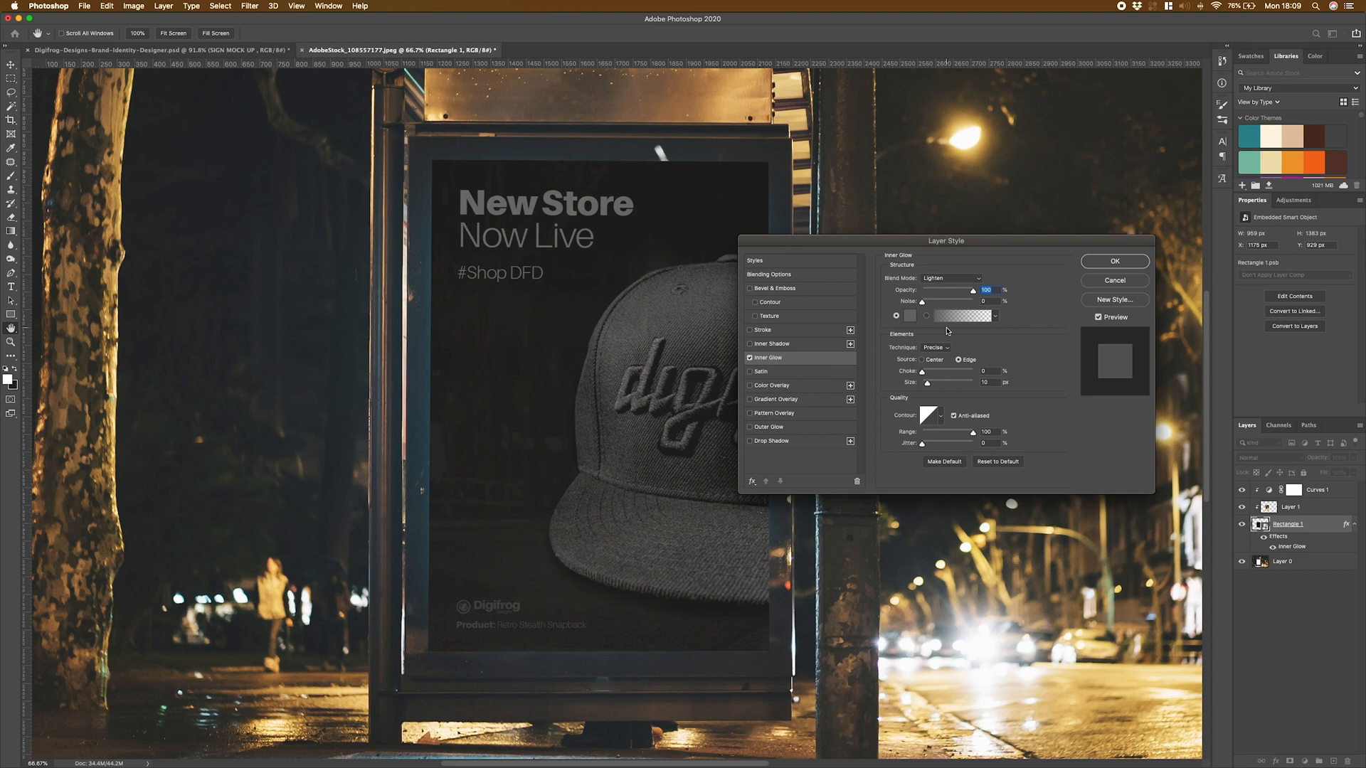
{"action": "left_click", "coordinate": [951, 278]}
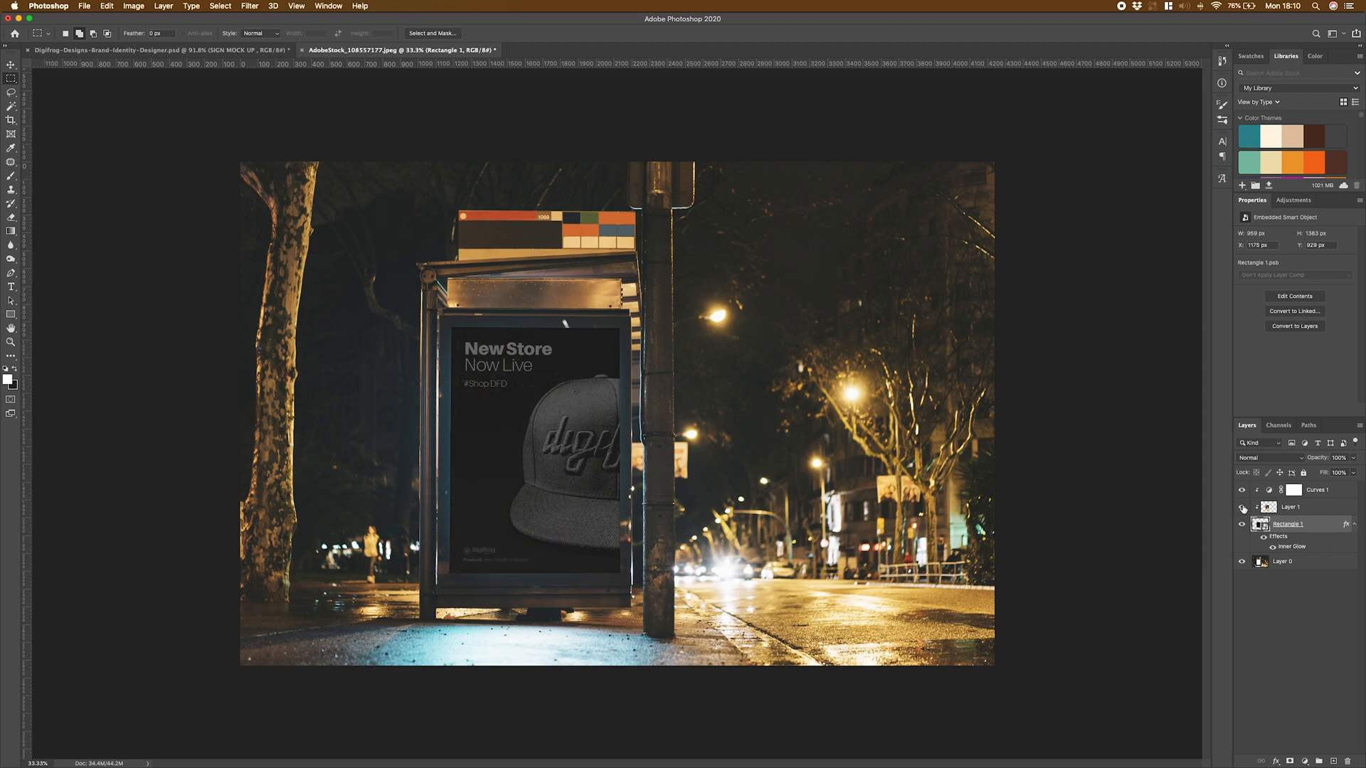
Toggle Curves 1 to compare the scene, rename it Soften Black, then select other layers
{"action": "left_click", "coordinate": [1242, 489]}
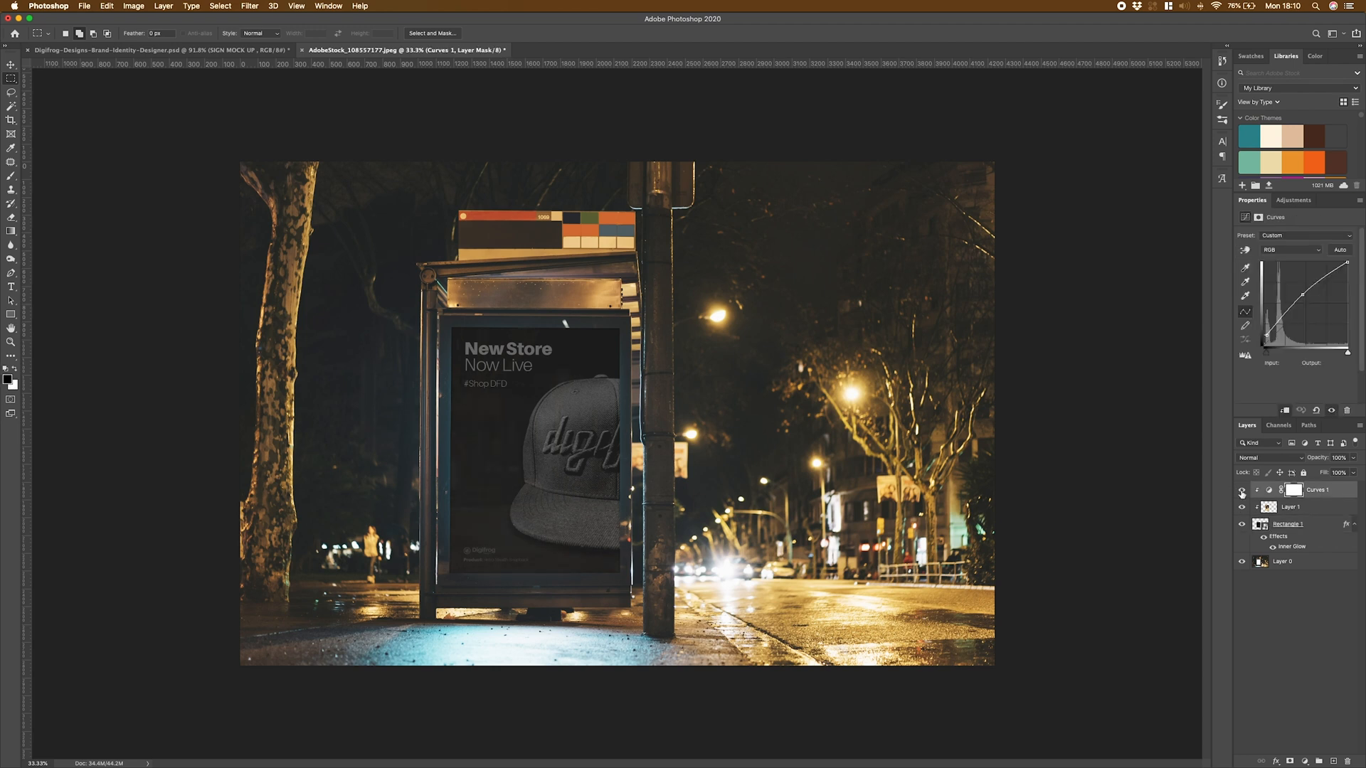
{"action": "left_click", "coordinate": [1242, 490]}
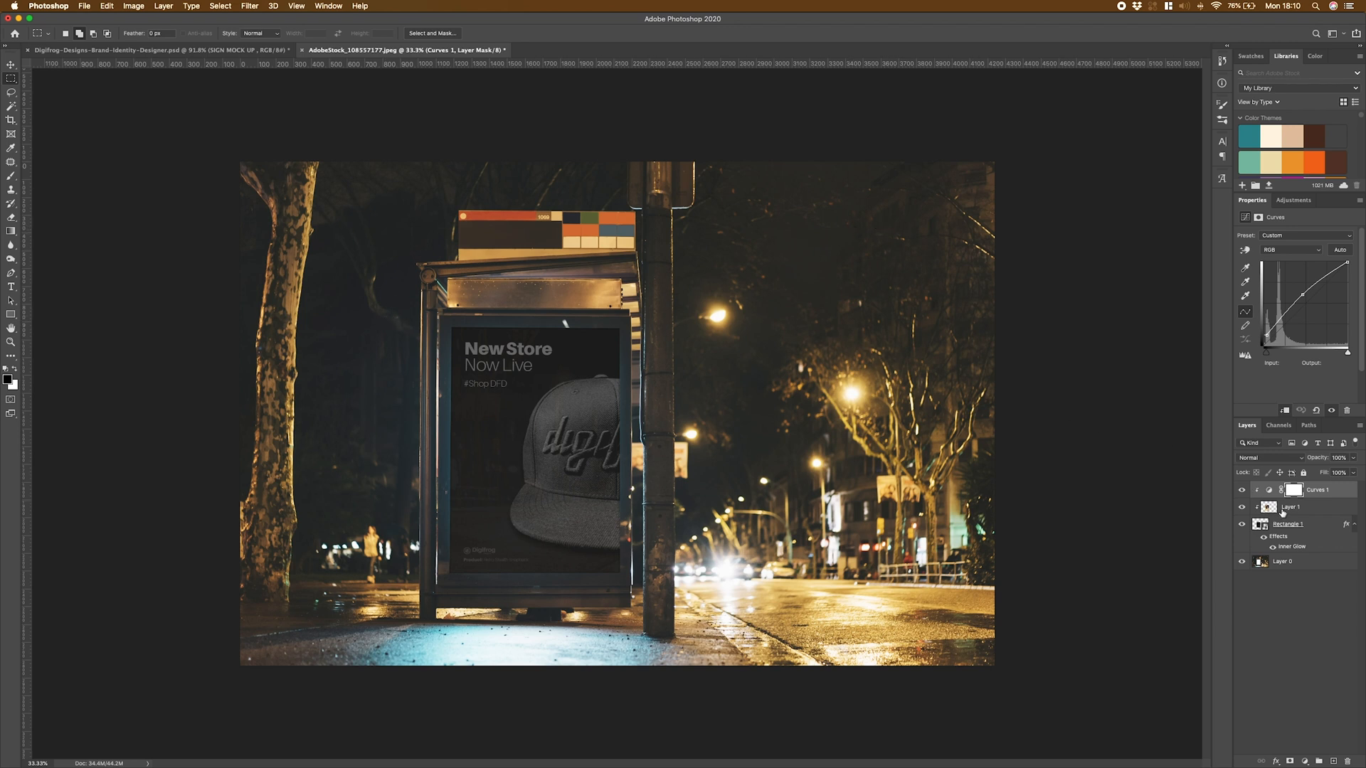
{"action": "double_click", "coordinate": [1318, 489]}
{"action": "type", "text": "Soften Black"}
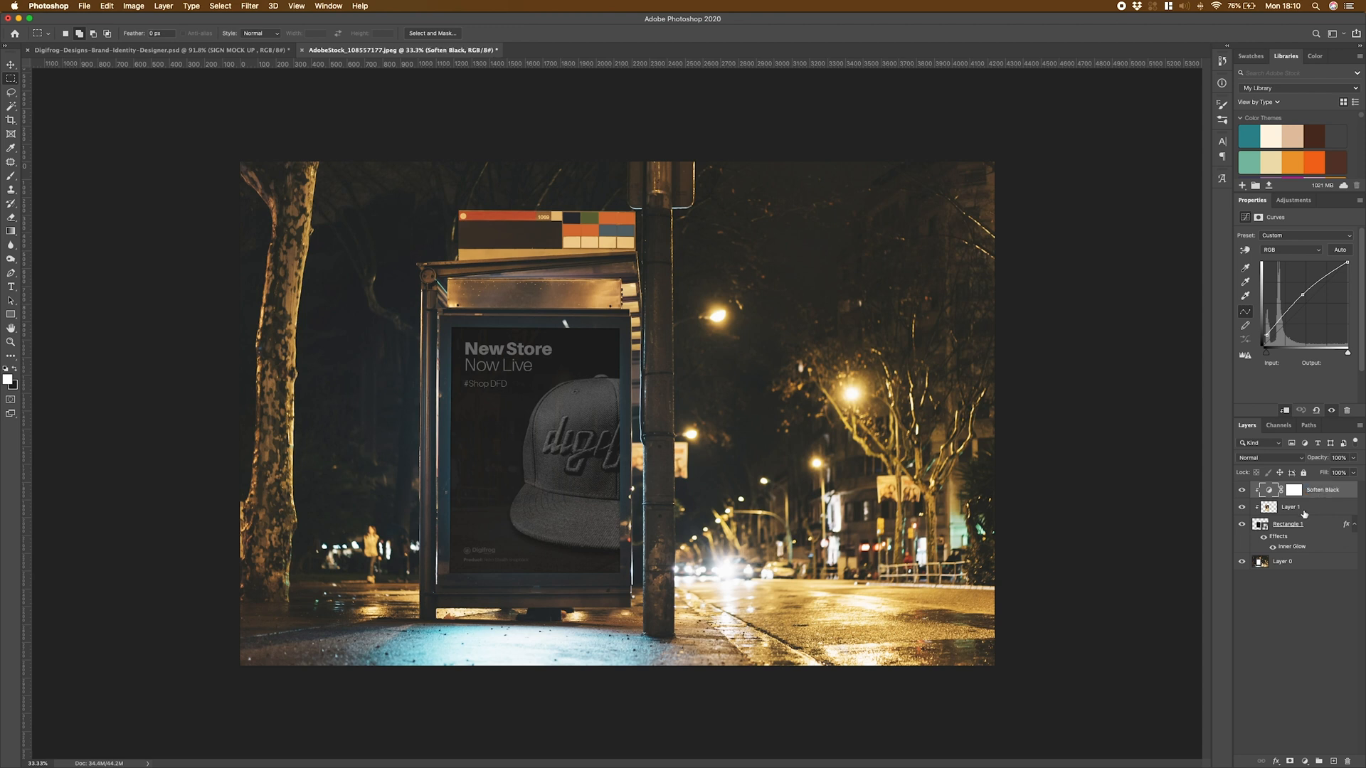
{"action": "left_click", "coordinate": [1289, 507]}
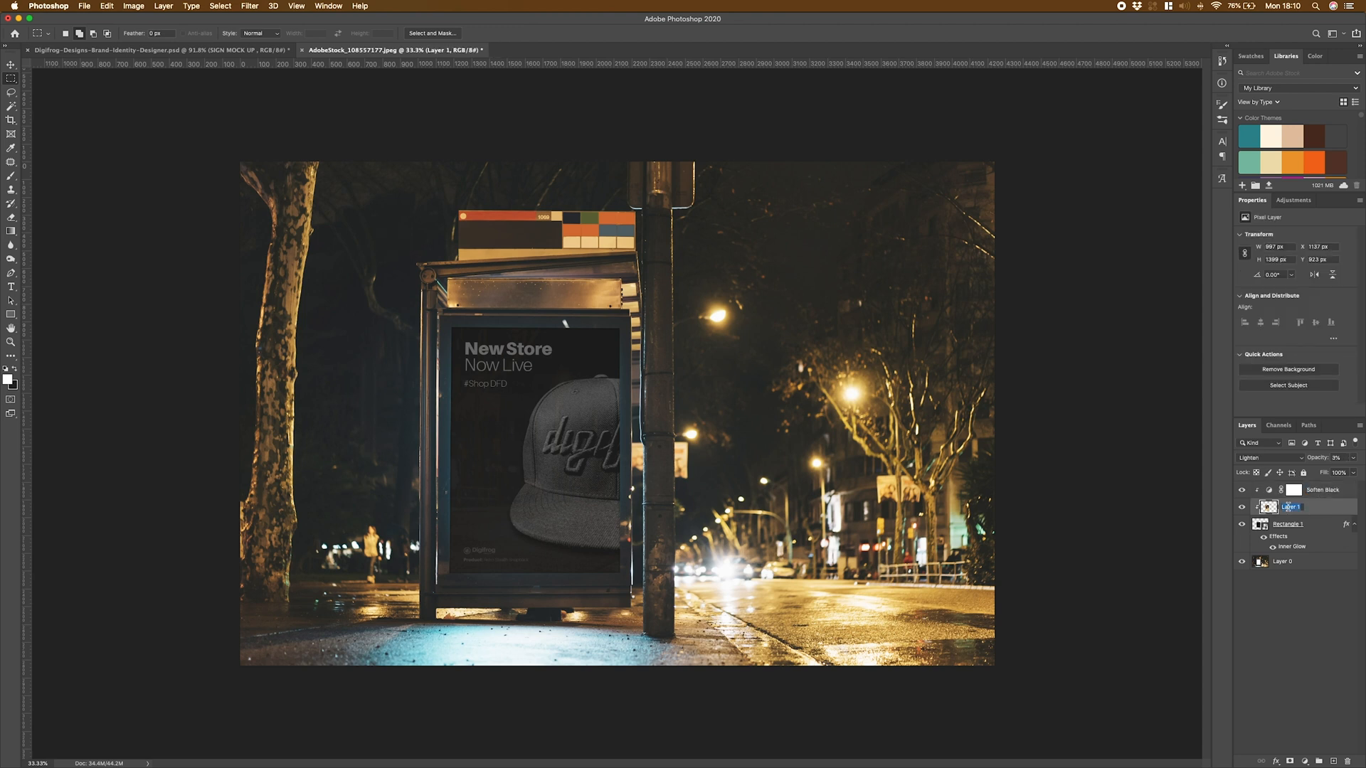
{"action": "left_click", "coordinate": [1287, 523]}
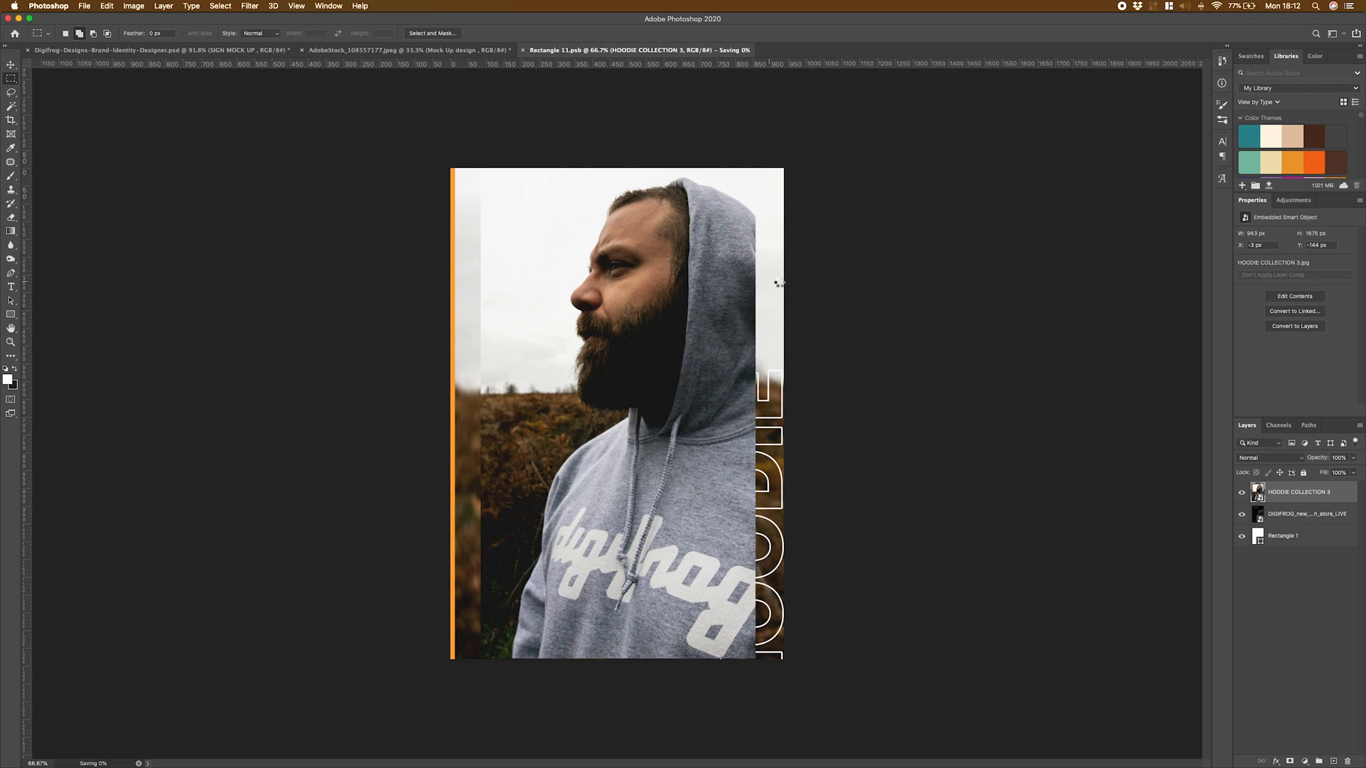
{"action": "mouse_move", "coordinate": [523, 50]}
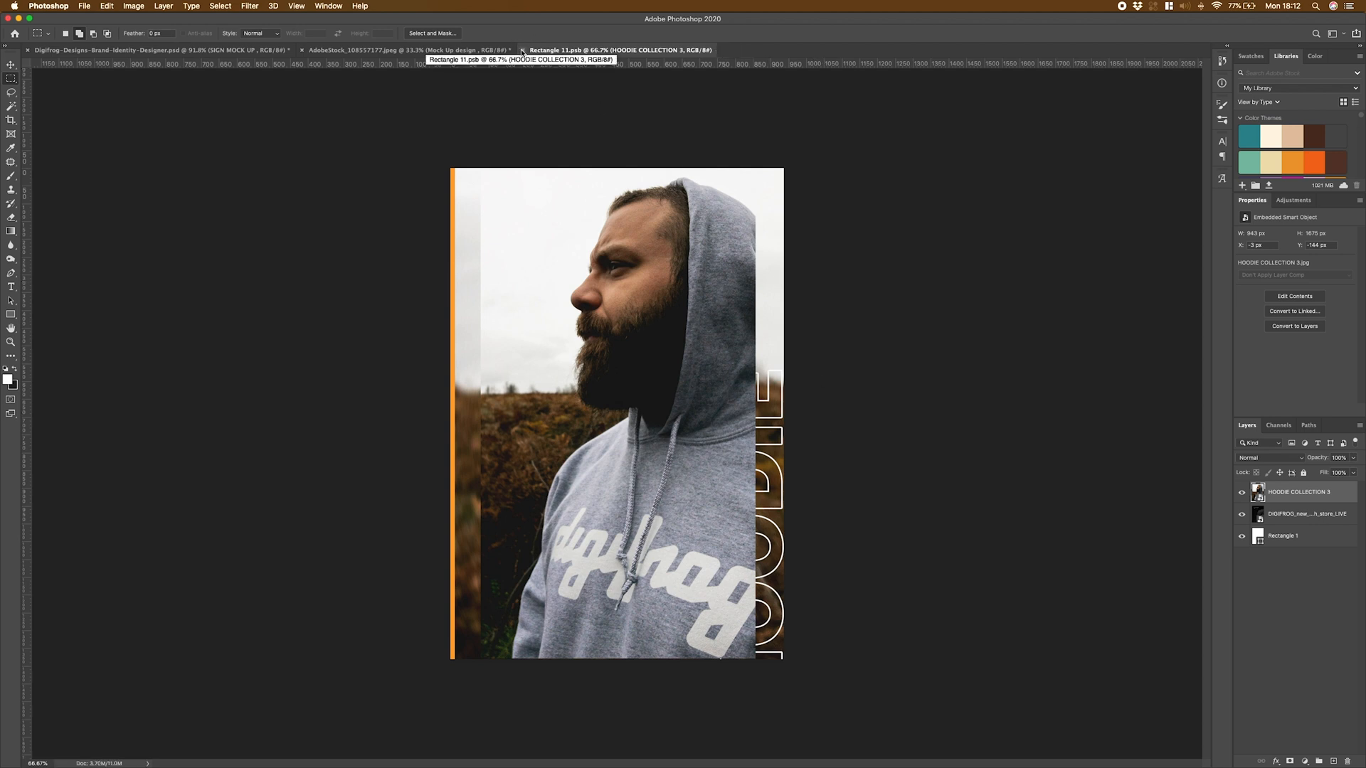